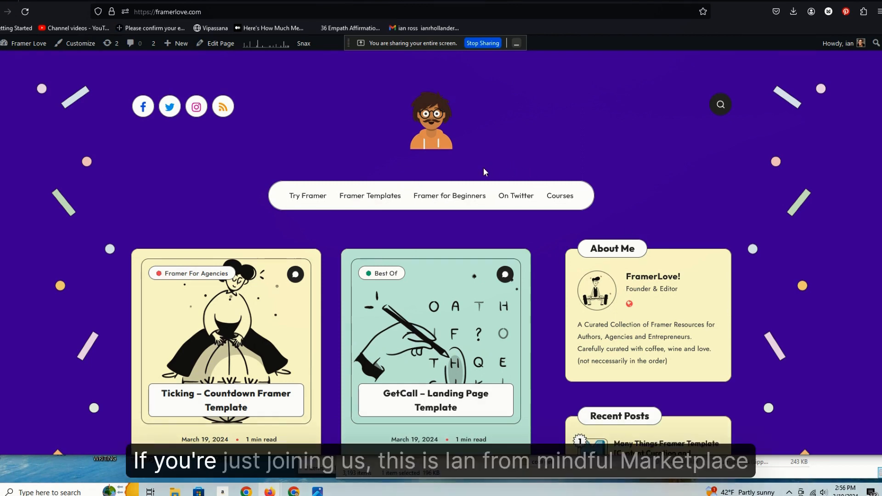
mouse_move(527, 206)
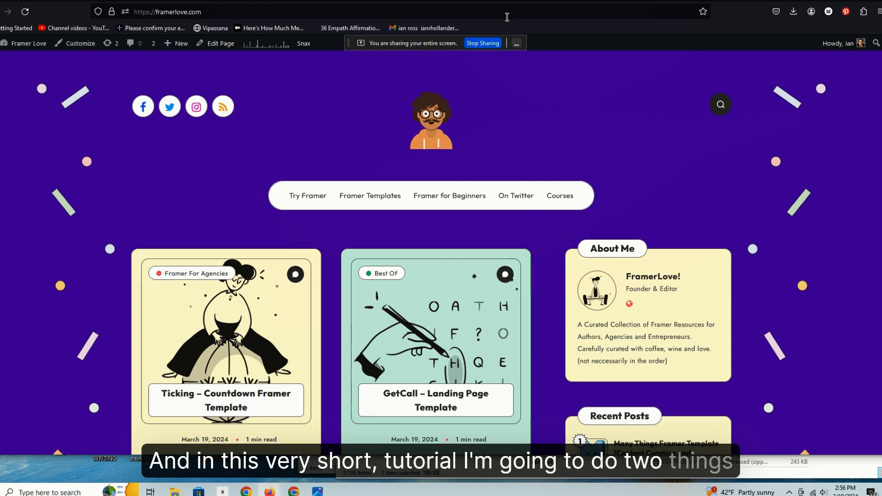
mouse_move(726, 7)
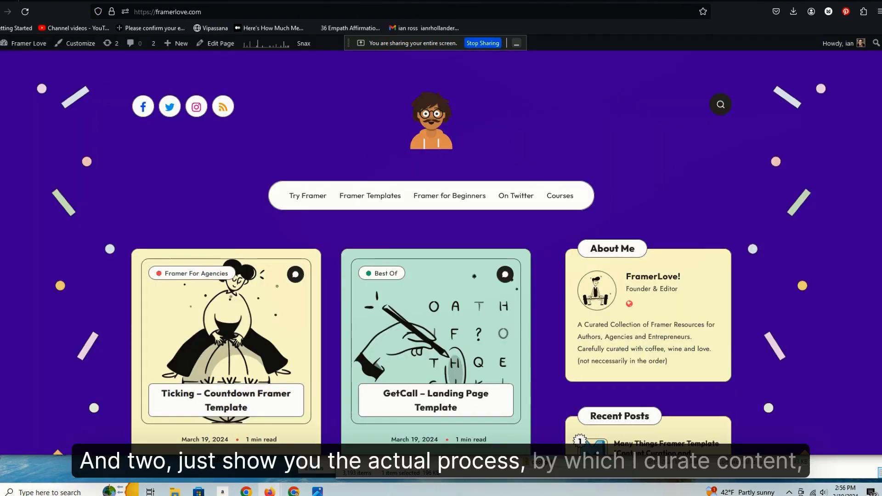
Step: Browse down the Templates grid to the Sellfile - Directory Template card and open it
scroll(down, 3)
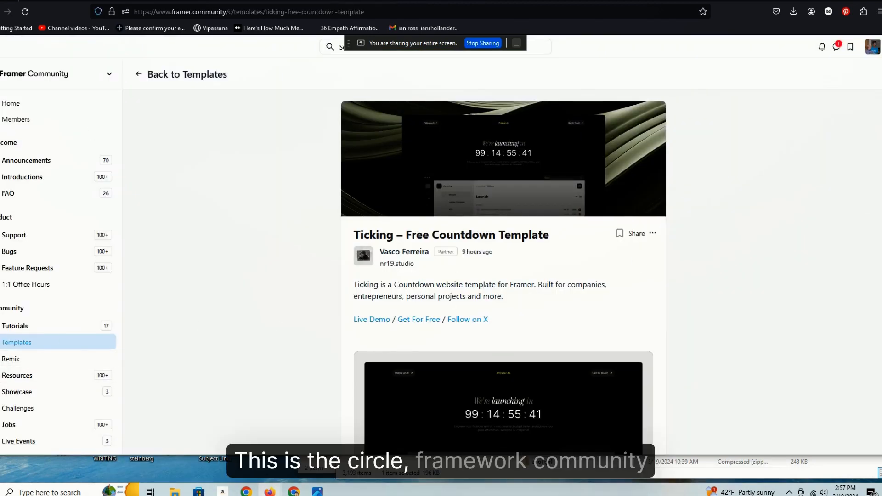
scroll(down, 3)
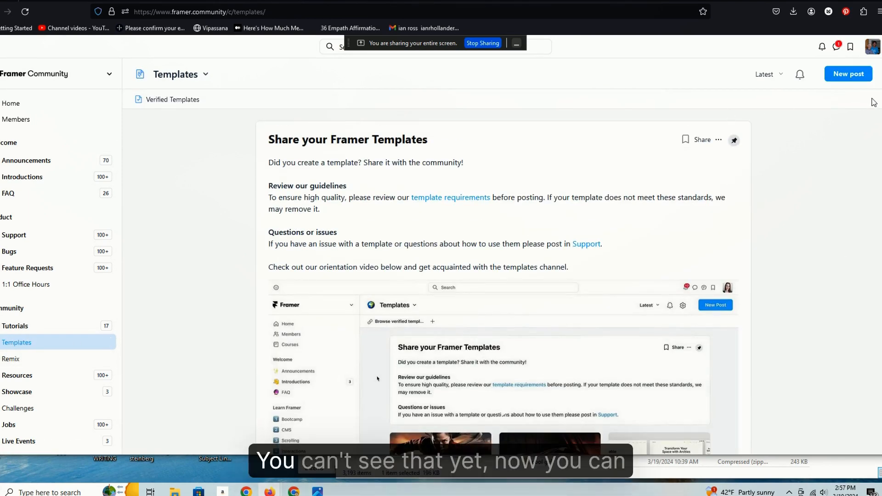
scroll(down, 3)
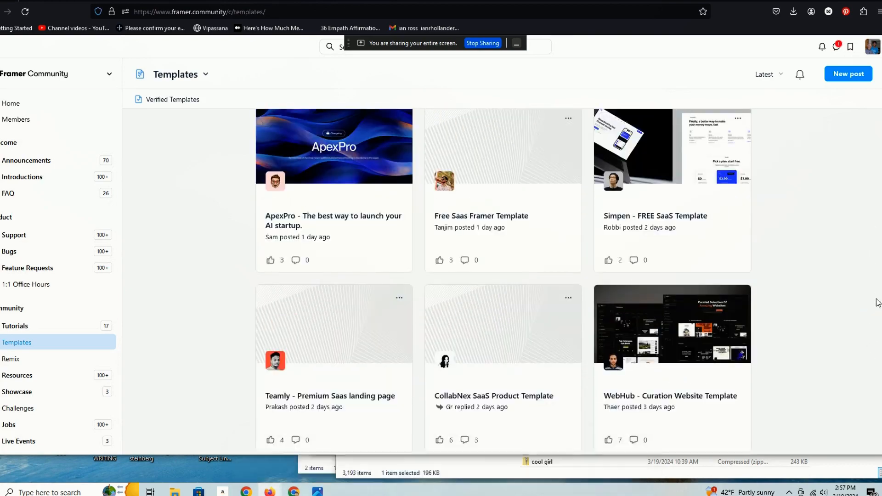
scroll(down, 3)
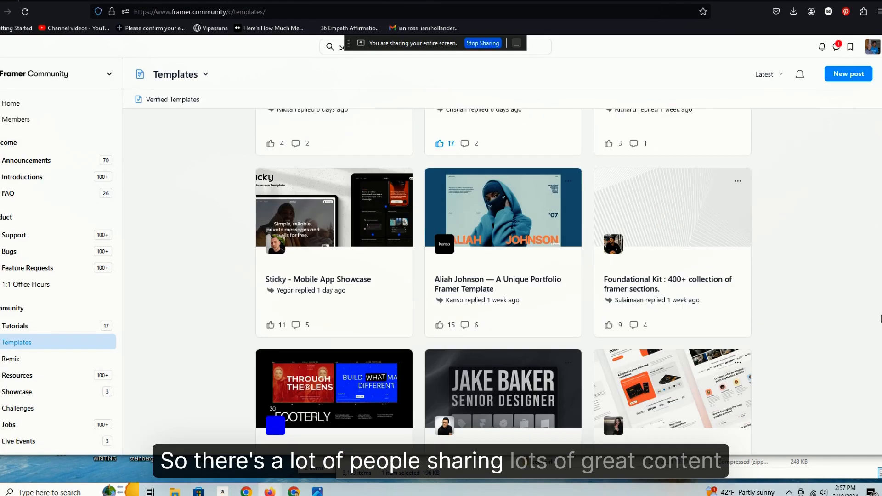
scroll(down, 3)
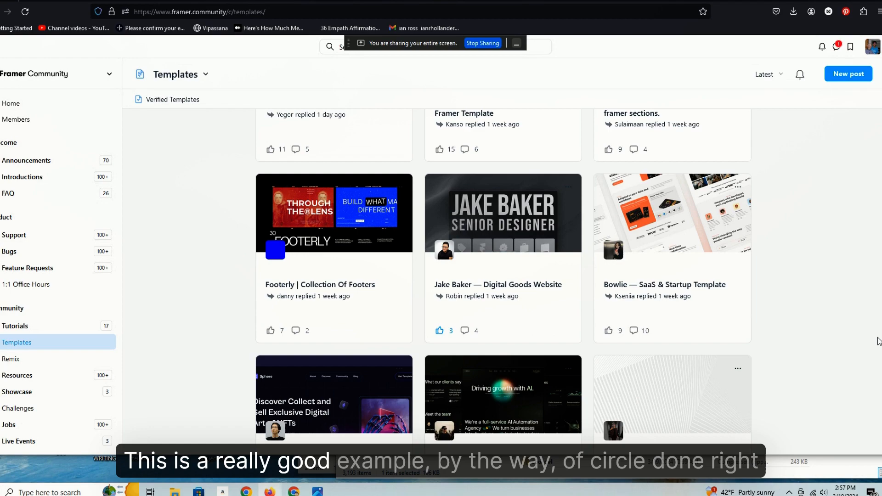
scroll(down, 3)
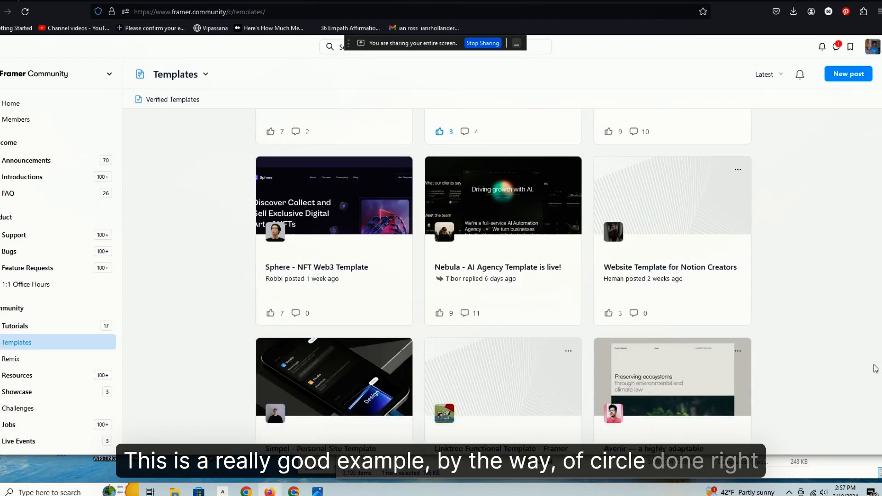
scroll(down, 3)
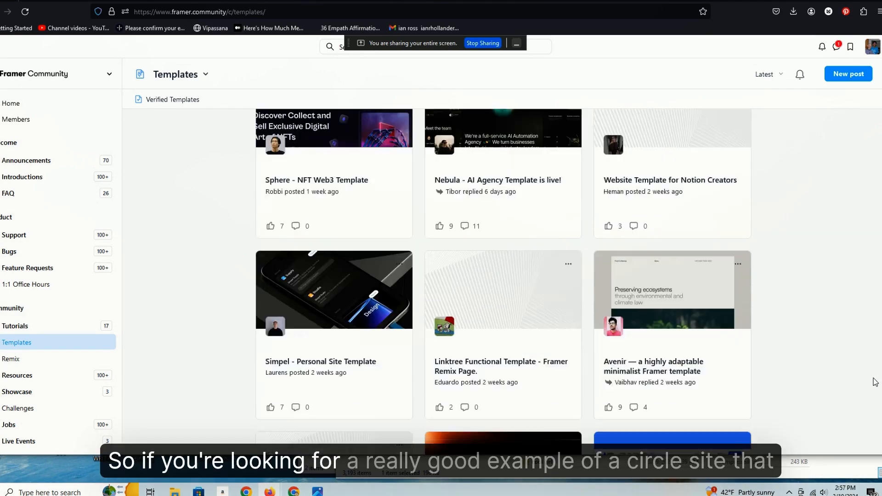
scroll(up, 3)
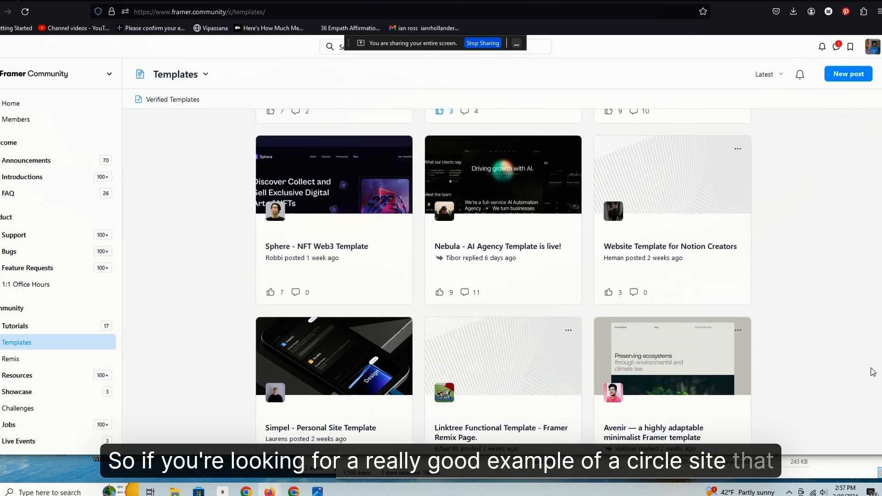
scroll(down, 3)
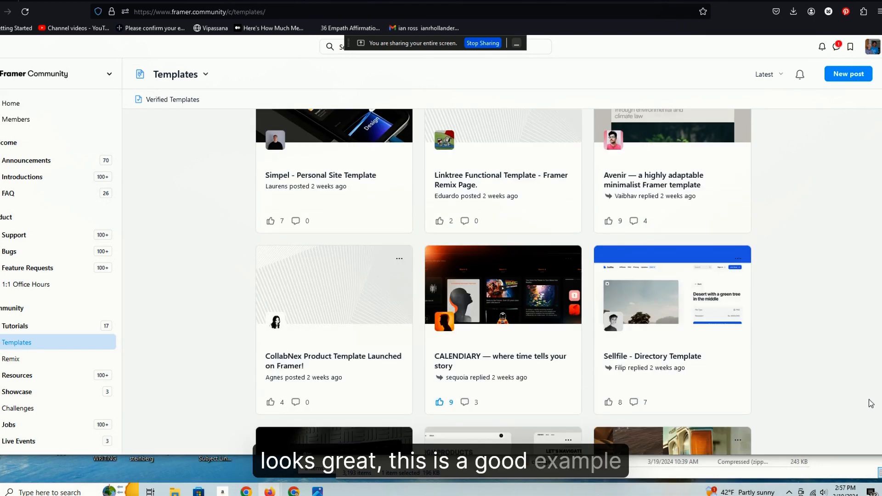
scroll(down, 3)
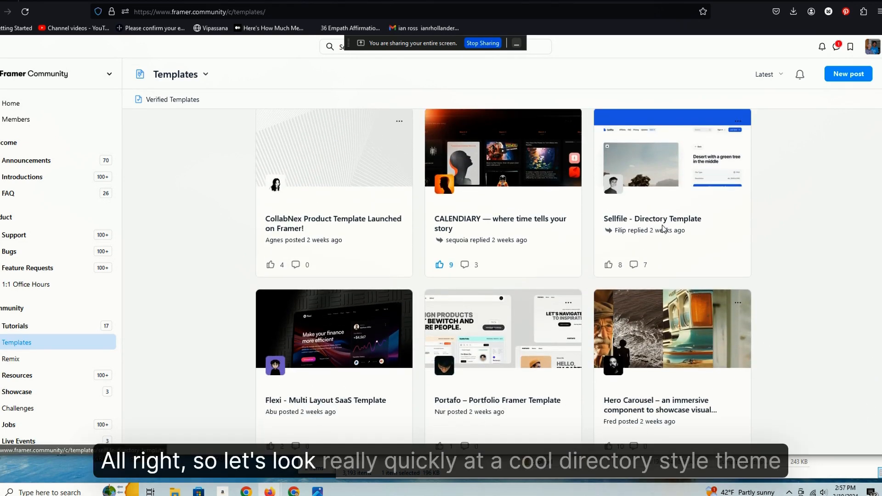
click(653, 219)
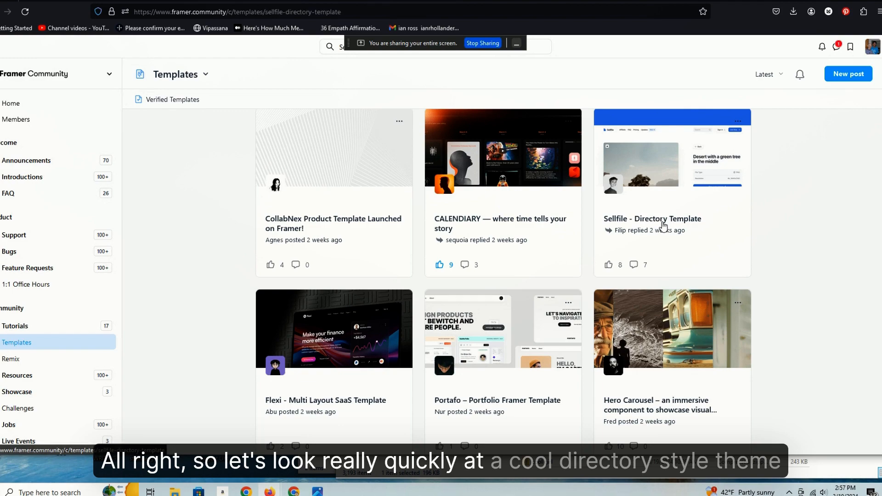
Step: Copy the Sellfile - Directory Template post's web address from the address bar
click(653, 219)
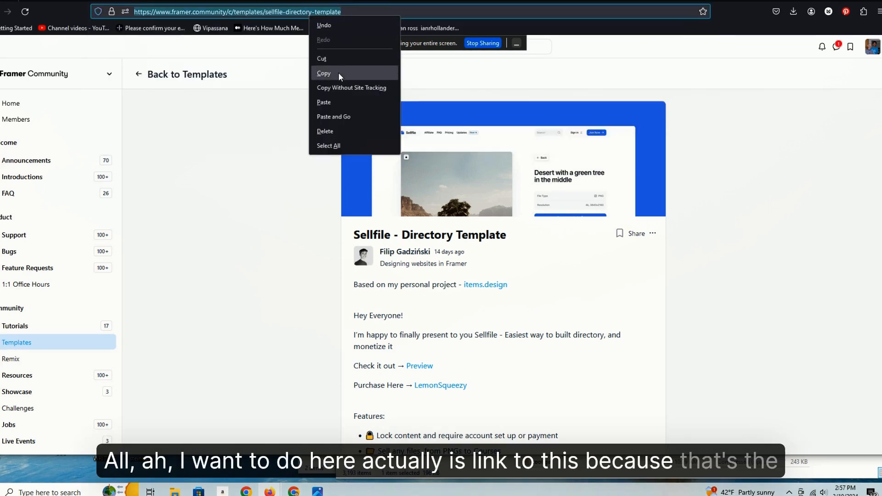
click(323, 73)
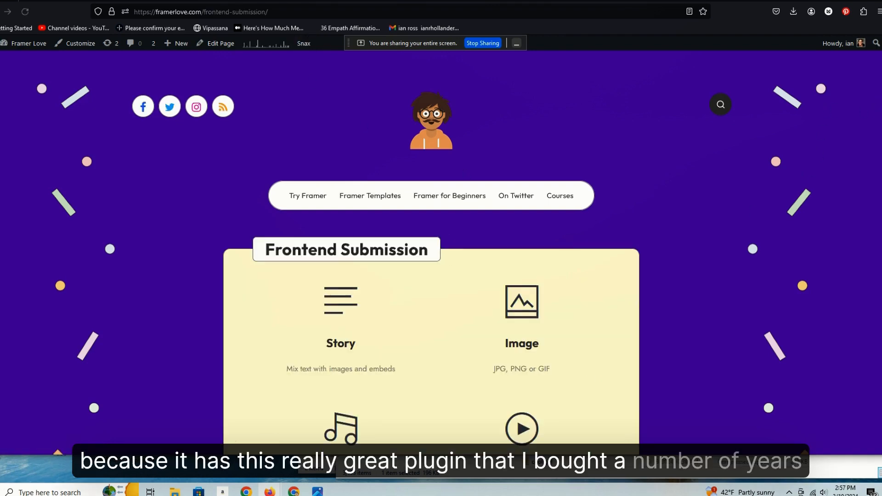
Step: Dismiss the failed data-reading notice and file the Sellfile link submission under Framer Directories
scroll(down, 3)
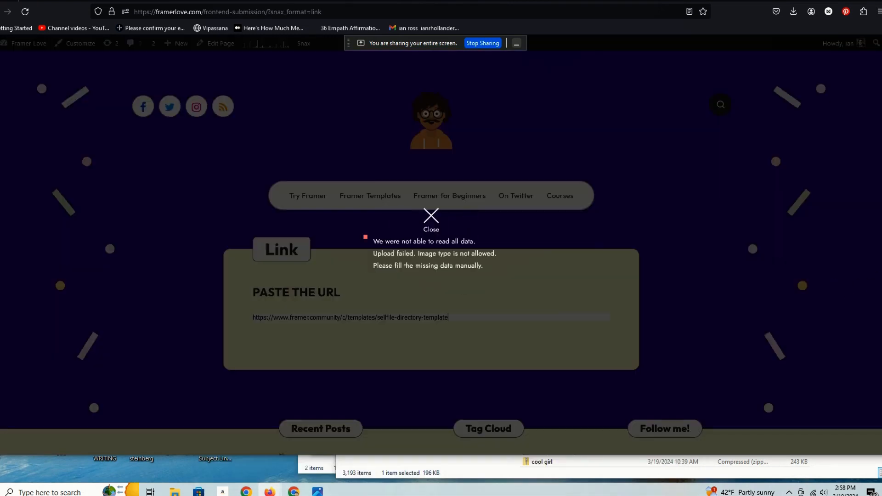
click(431, 220)
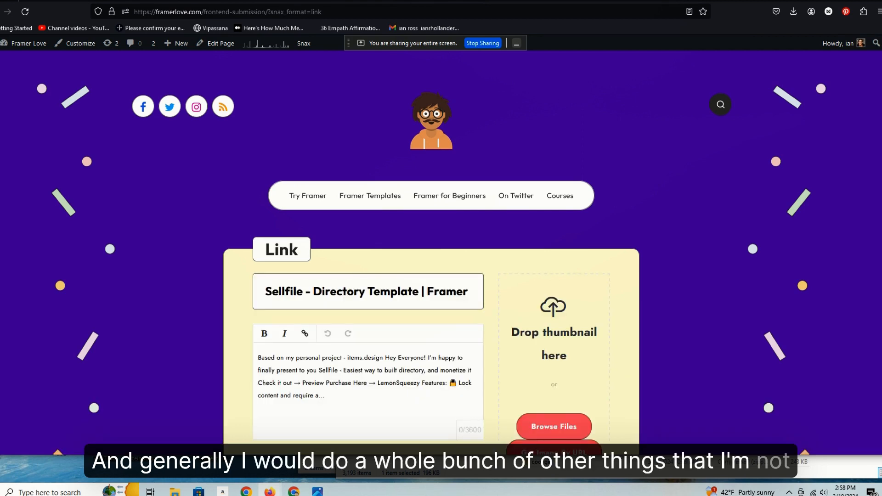
scroll(down, 3)
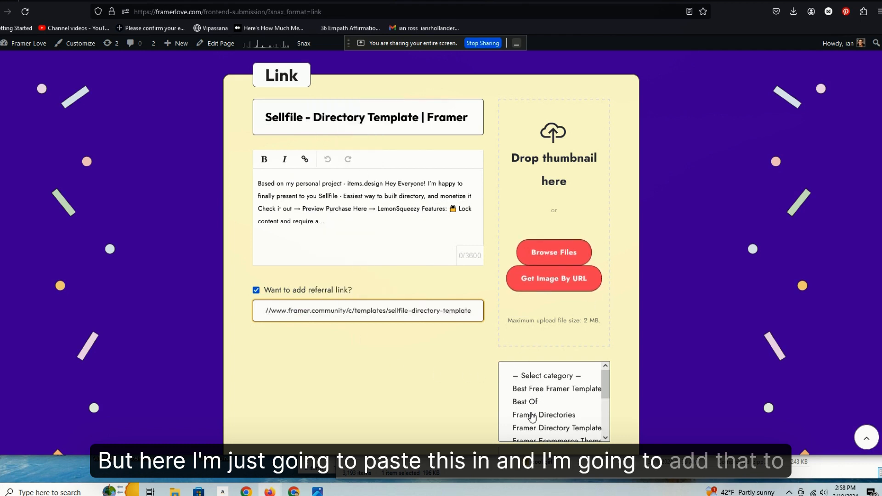
click(543, 414)
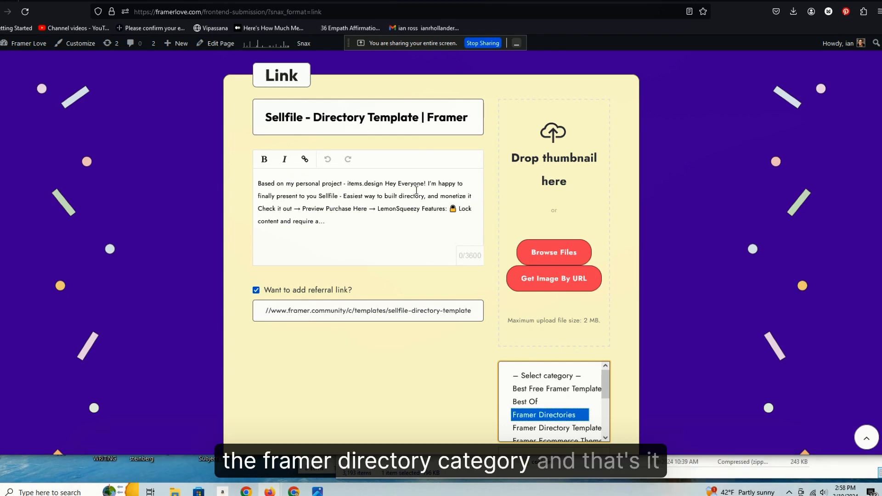
scroll(down, 3)
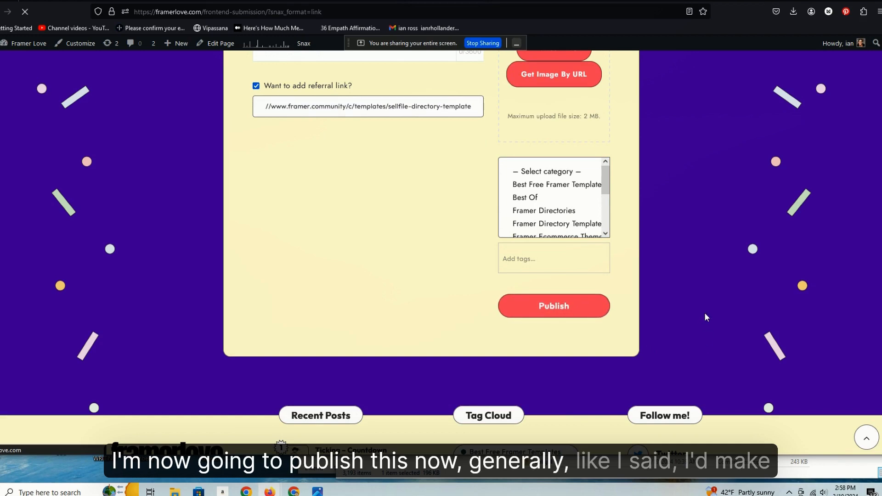
Step: Publish the Sellfile link post and open its full article from the Framer Love homepage
click(554, 305)
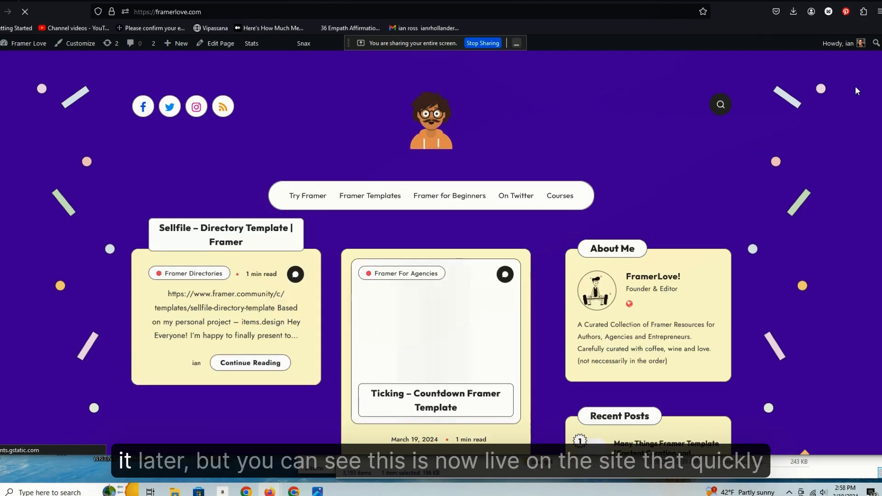
scroll(down, 3)
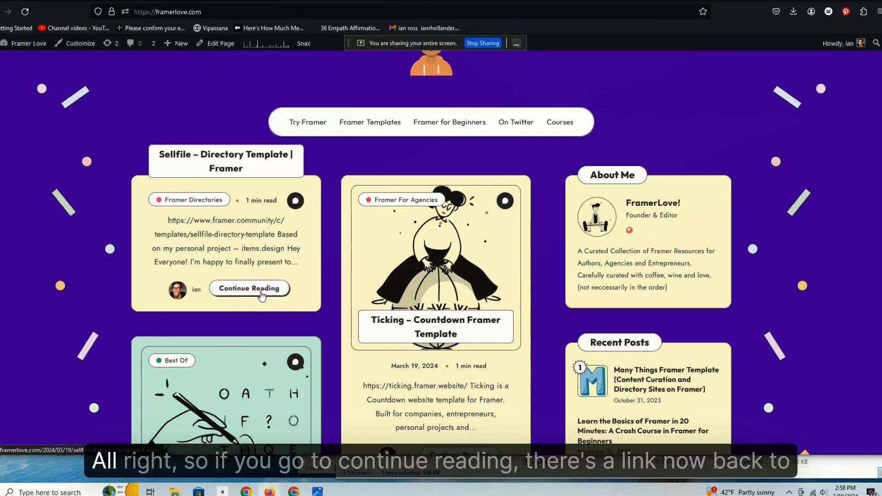
click(250, 288)
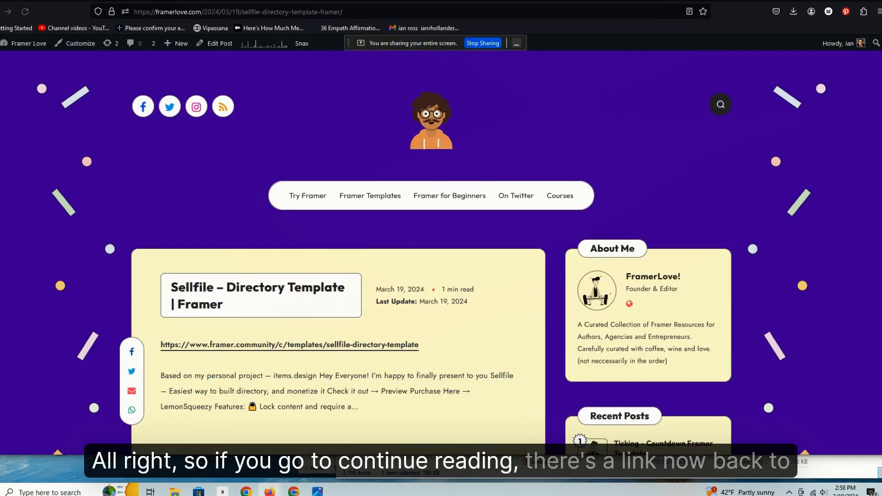
scroll(down, 3)
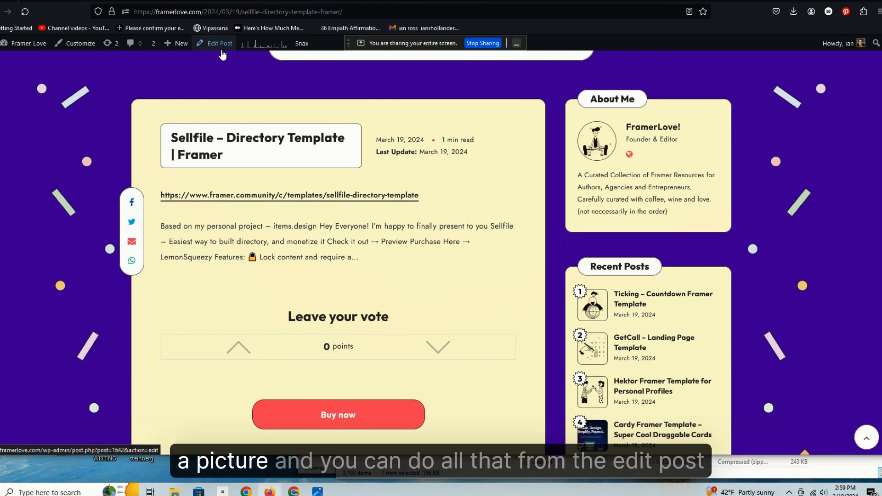
Step: Set the 309.Zip-File illustration of a woman holding a file as the Sellfile post's featured image
click(219, 44)
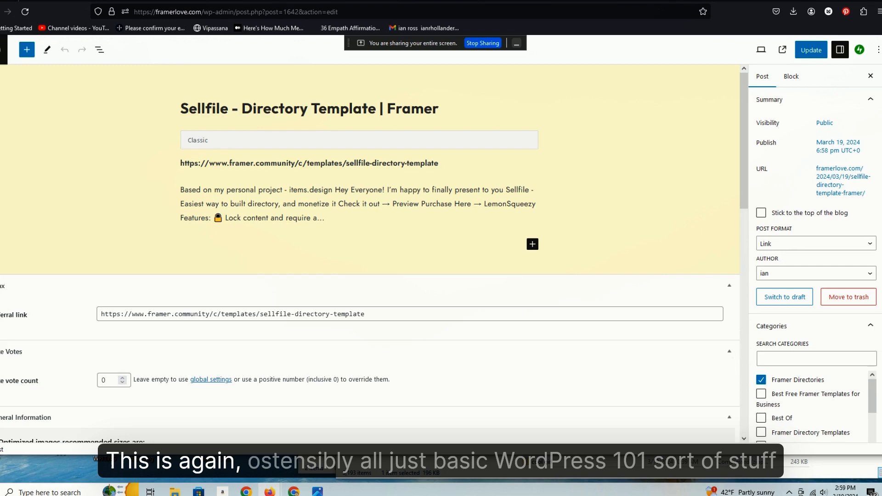
scroll(down, 3)
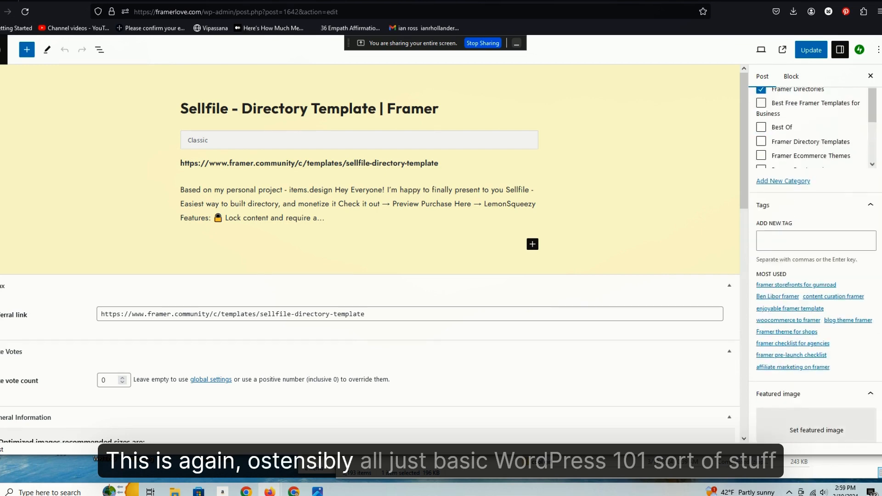
click(816, 430)
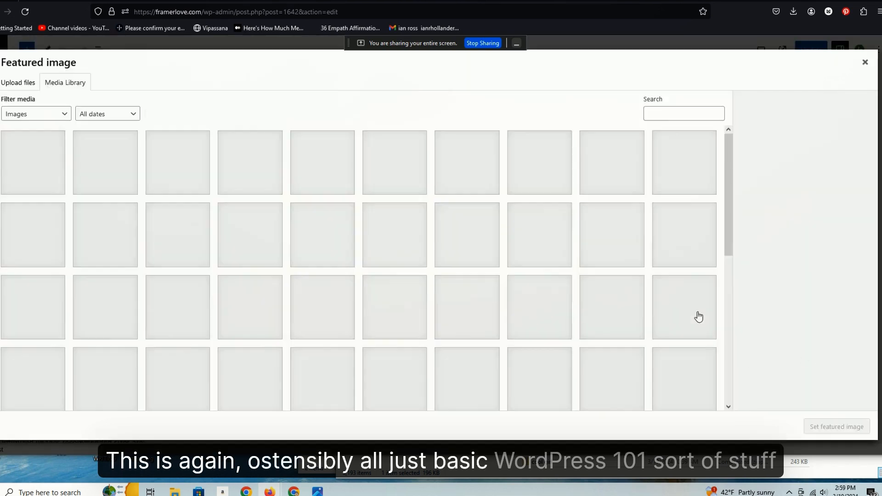
click(683, 307)
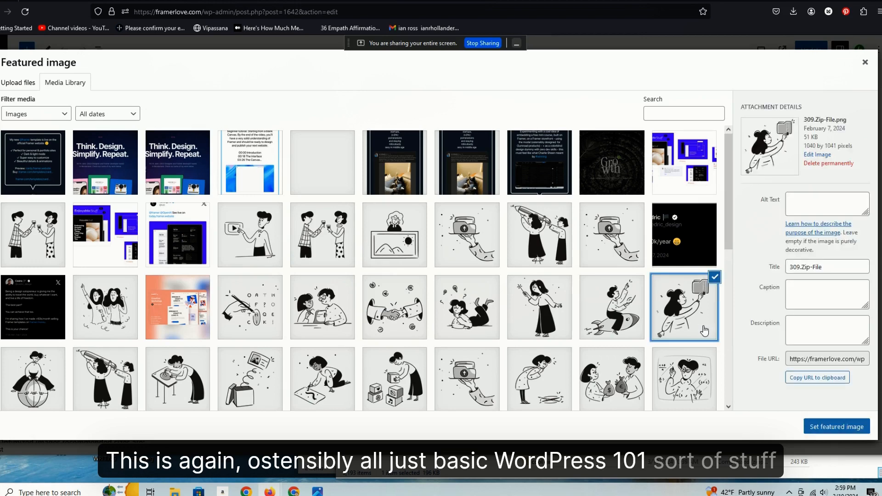
click(837, 427)
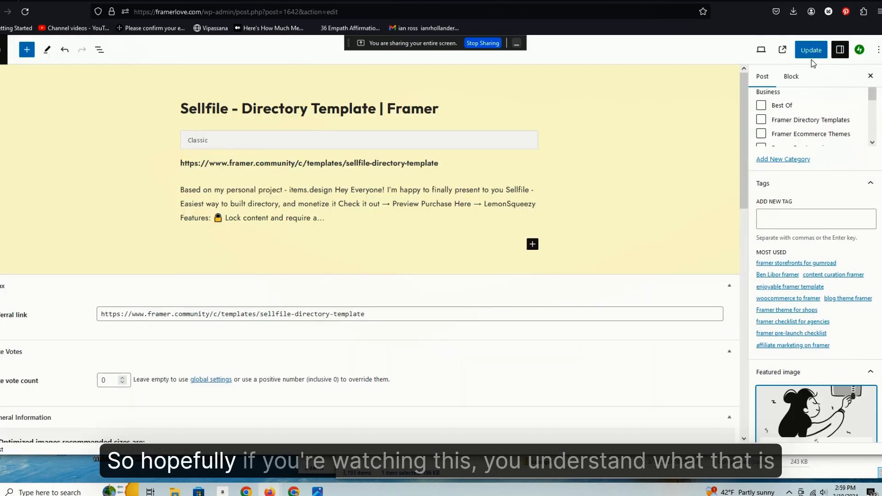
Step: Update the Sellfile post to save the new featured image
click(810, 50)
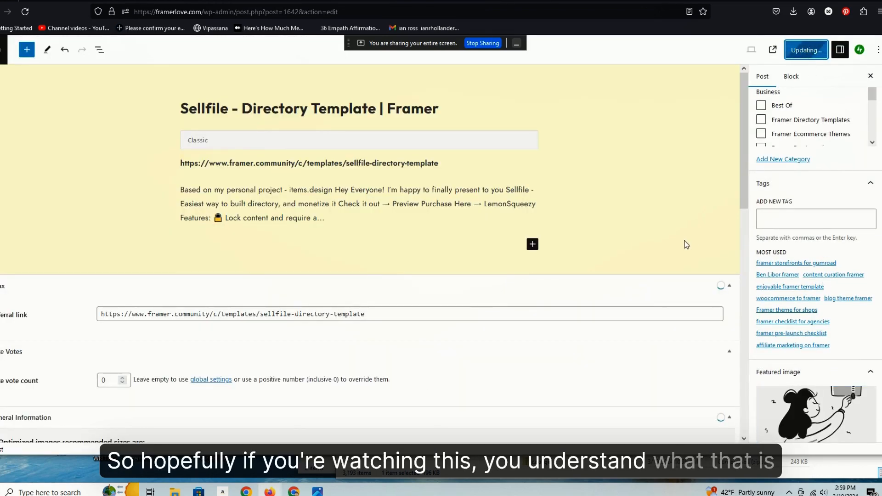
click(806, 50)
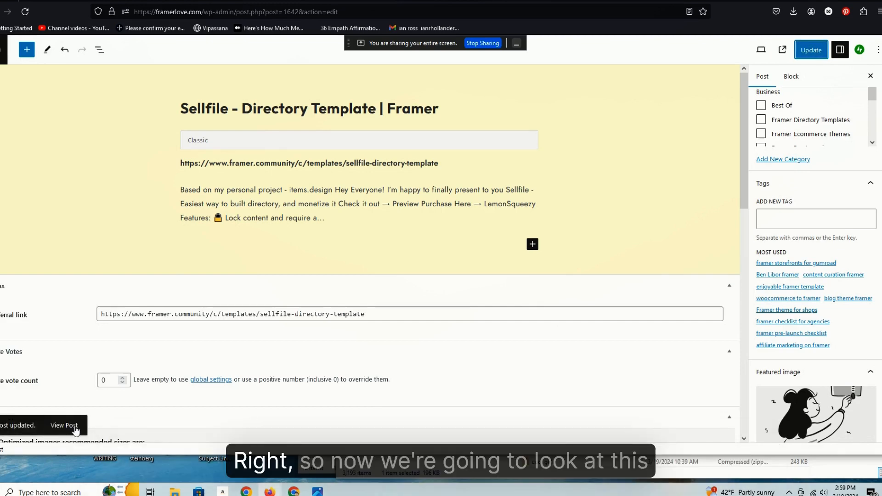
click(64, 426)
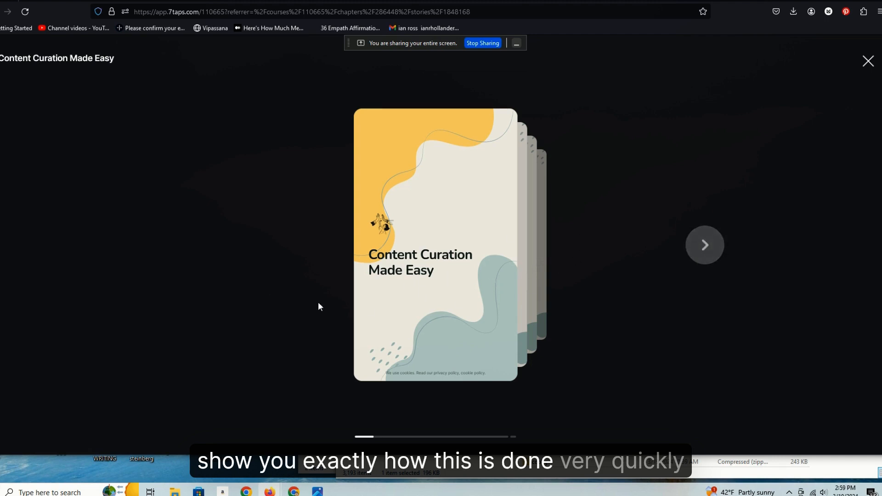
mouse_move(328, 282)
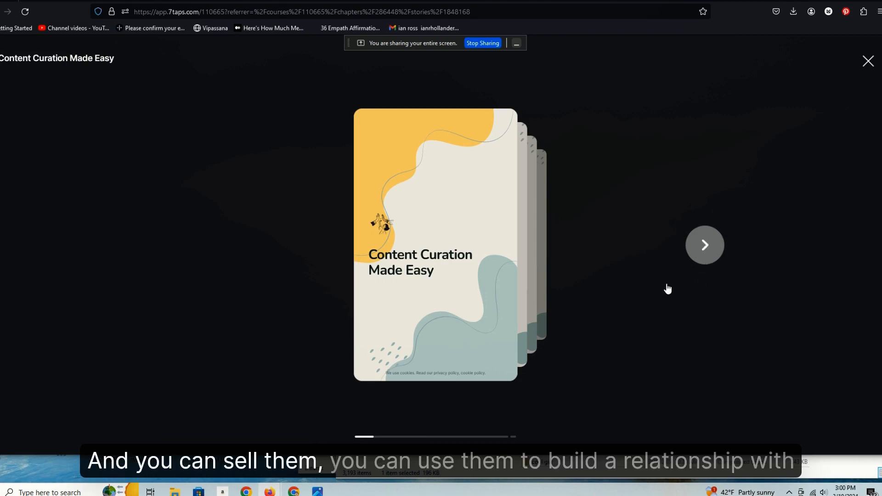
mouse_move(312, 344)
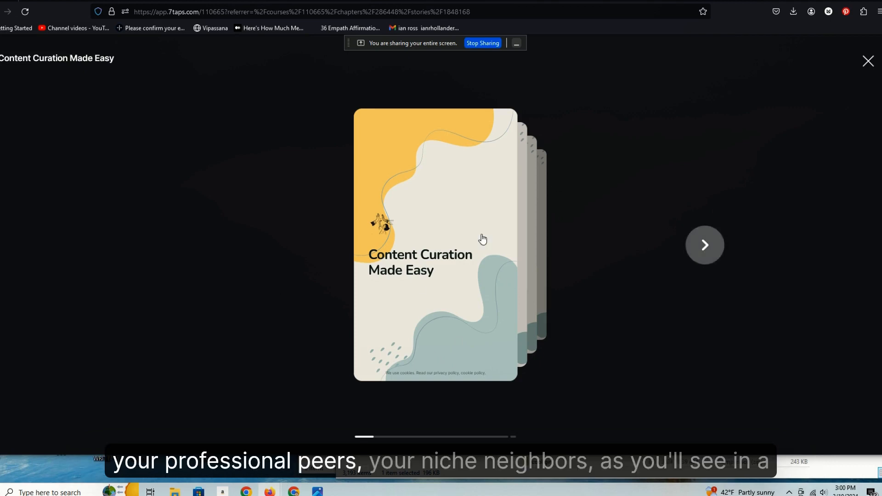
Step: Advance past the finding-shareable-content card to the add-content card
click(705, 245)
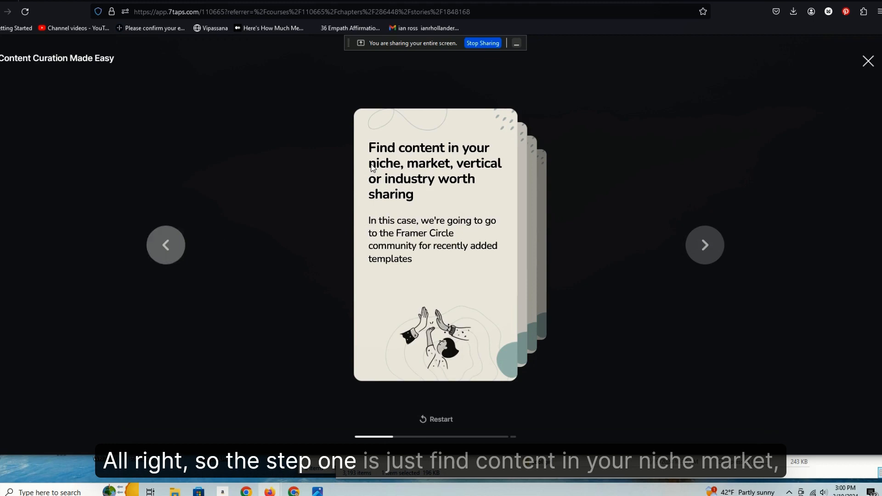
mouse_move(427, 212)
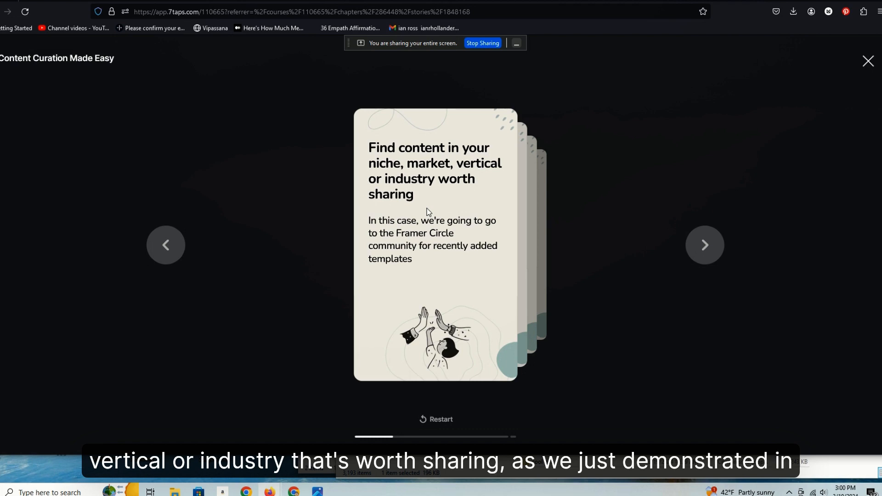
mouse_move(411, 255)
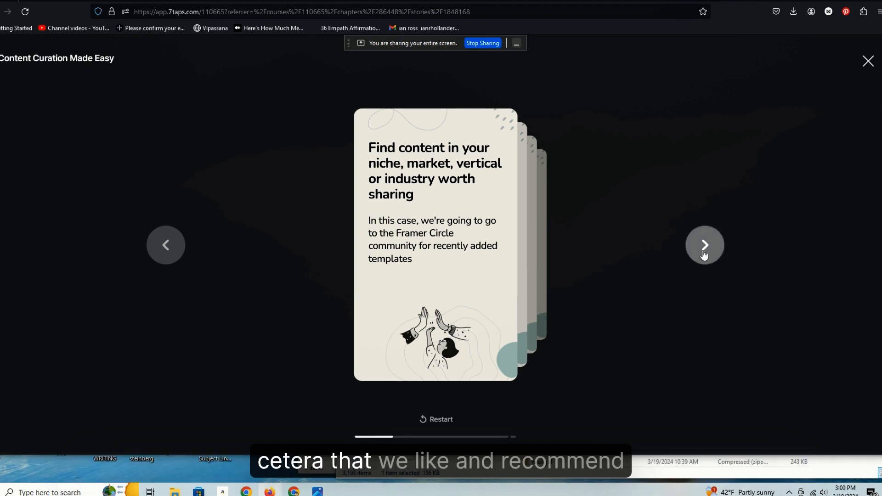
click(705, 244)
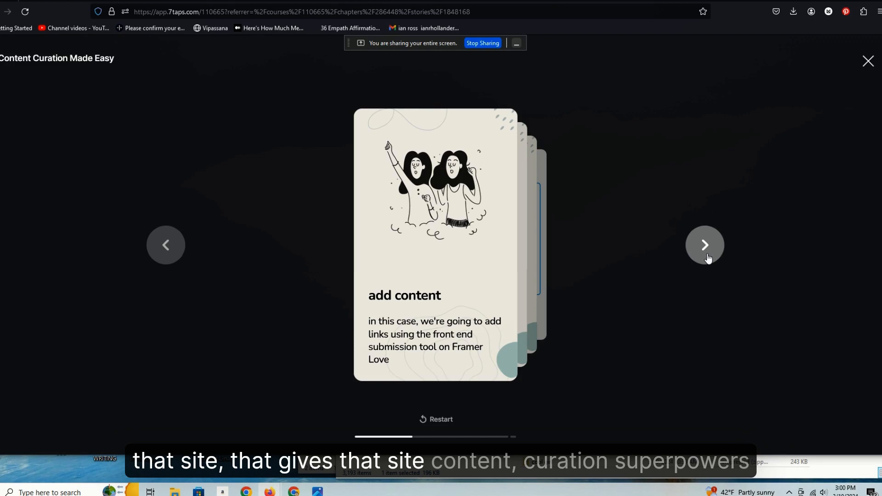
Step: Advance to the optional 'update content' course card
click(705, 245)
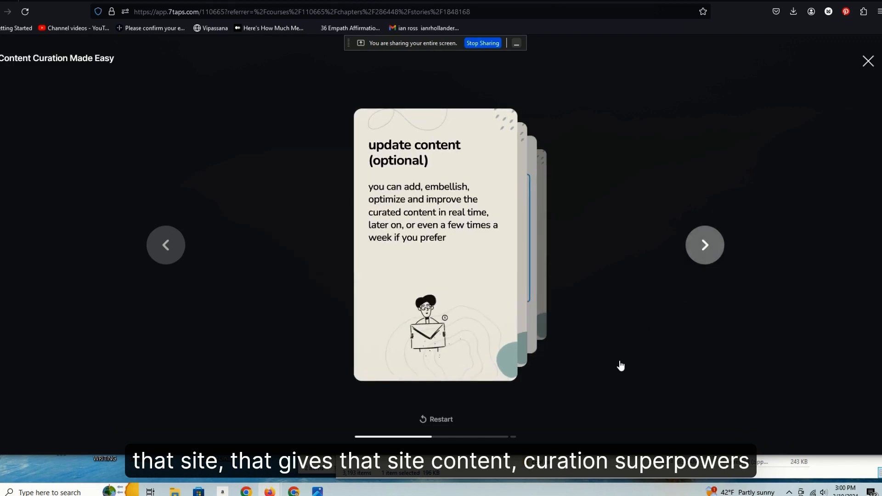
mouse_move(615, 364)
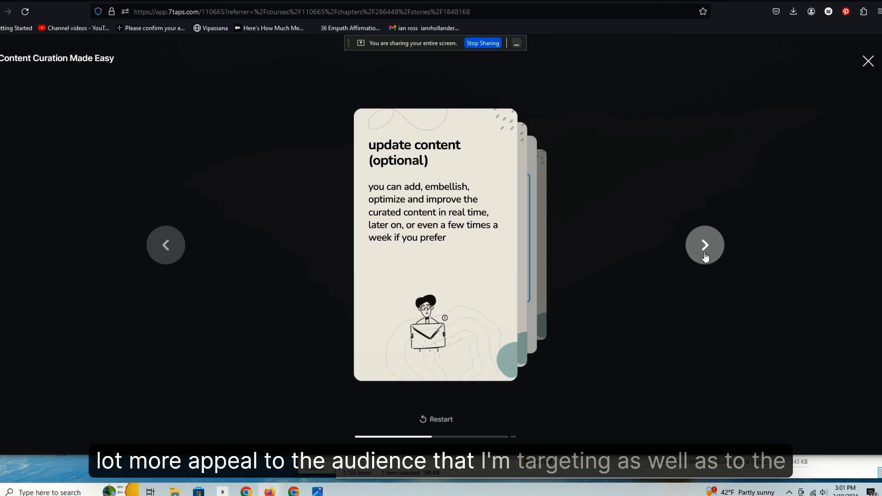
mouse_move(675, 333)
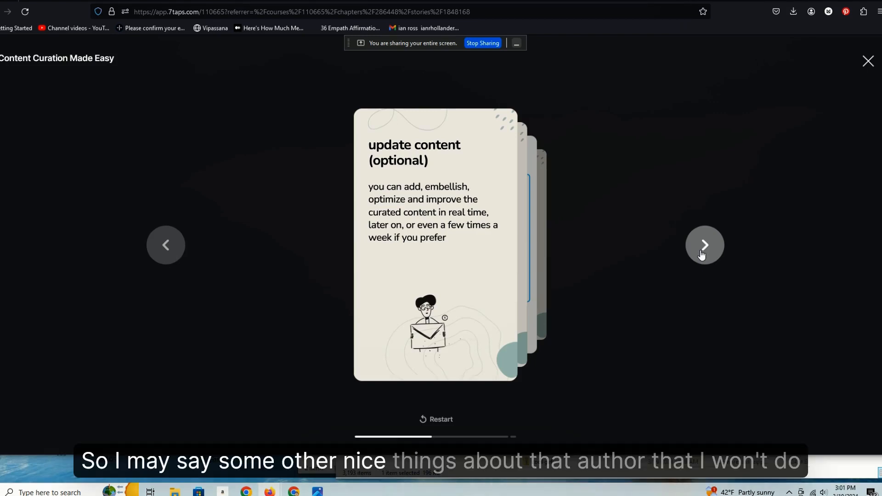
Step: Advance to the 'ping, notify and compliment' course card
click(705, 244)
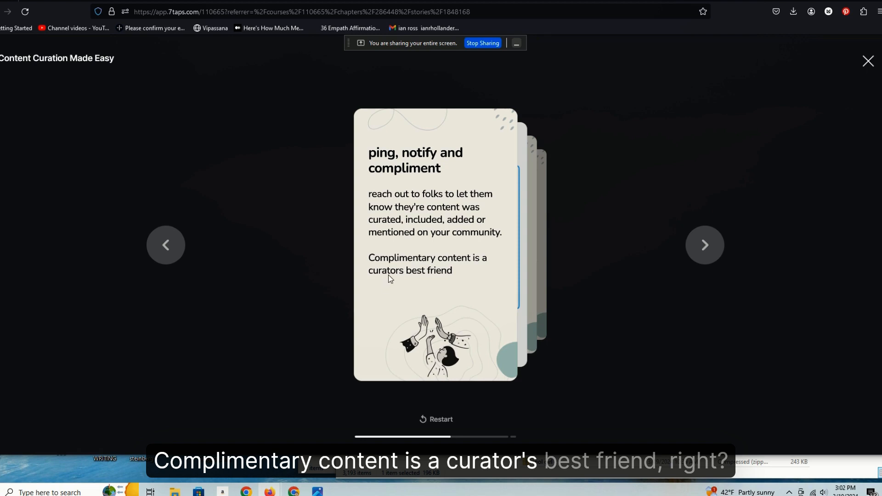
mouse_move(398, 288)
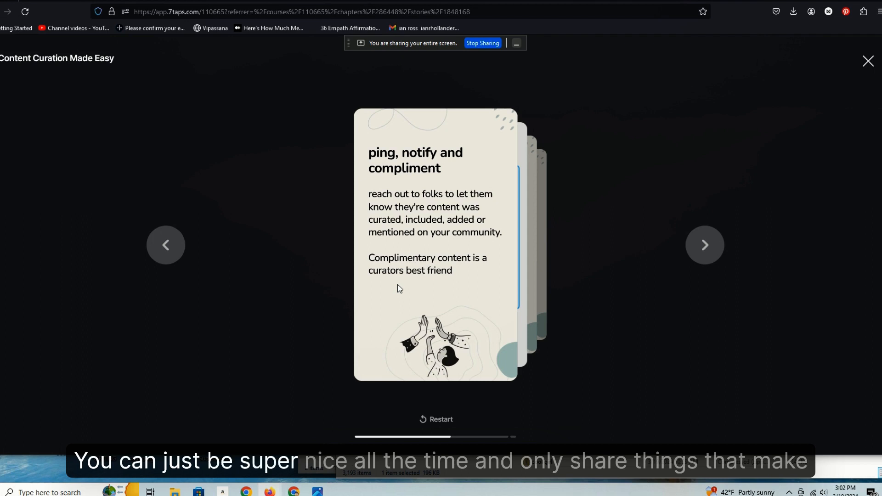
mouse_move(429, 287)
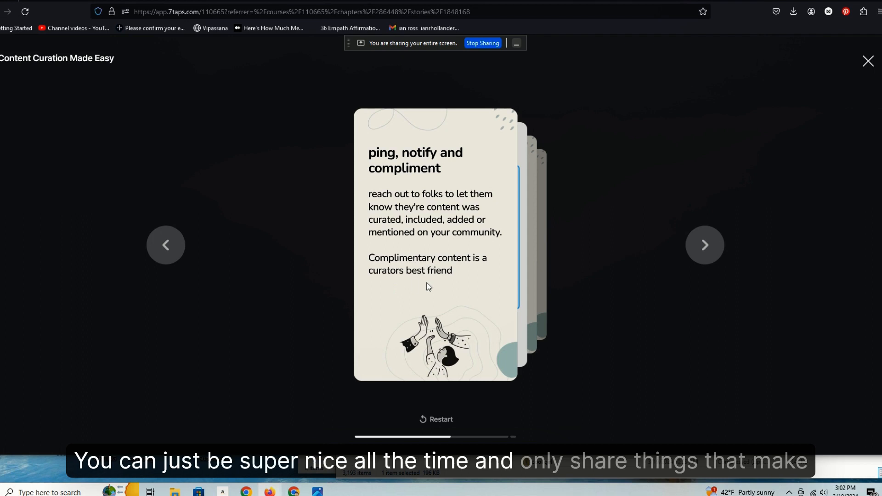
mouse_move(455, 282)
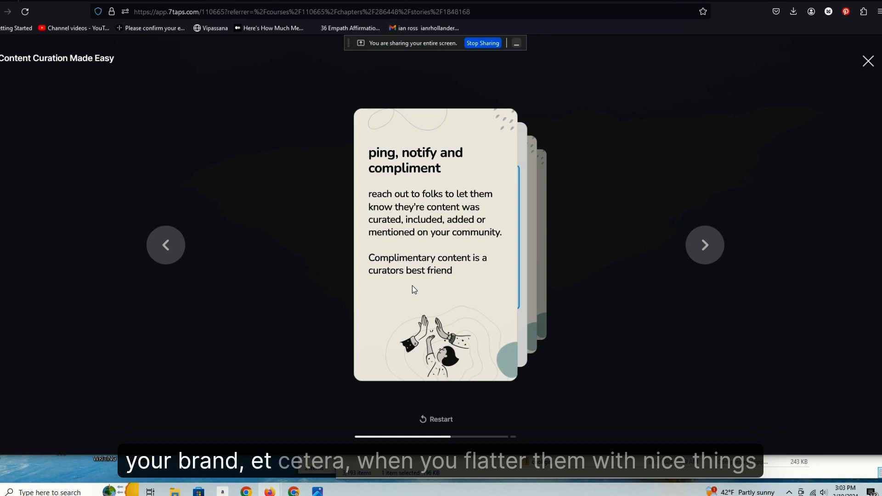
mouse_move(705, 245)
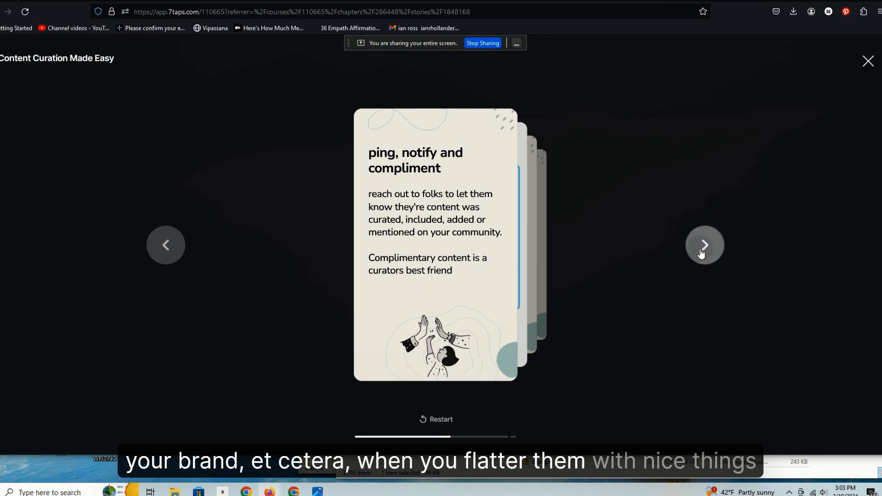
Step: Advance to the card with the example X thank-you post
click(705, 245)
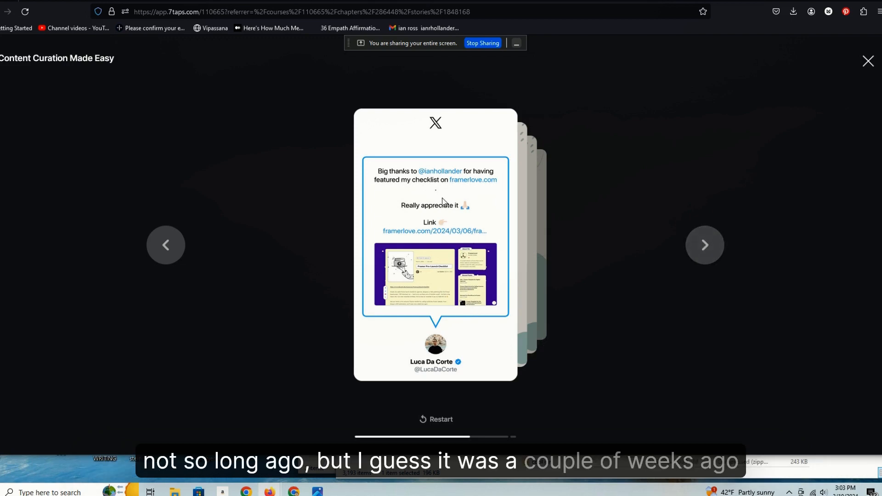
mouse_move(535, 213)
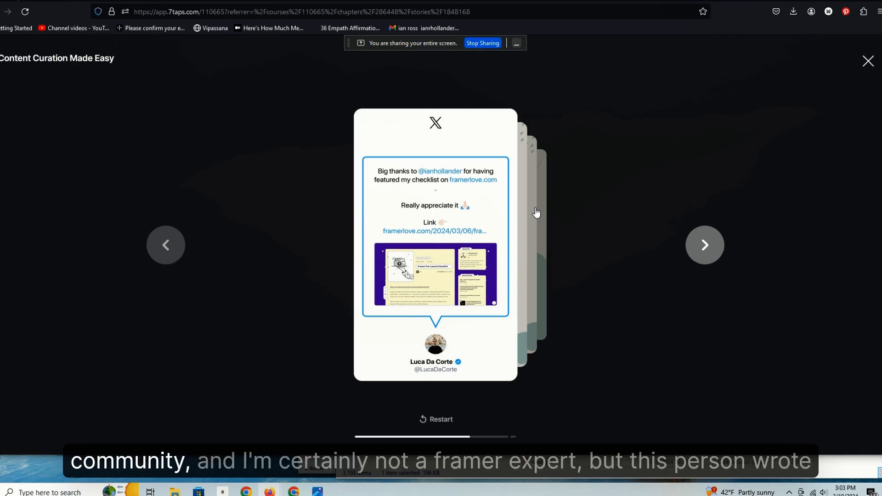
mouse_move(389, 201)
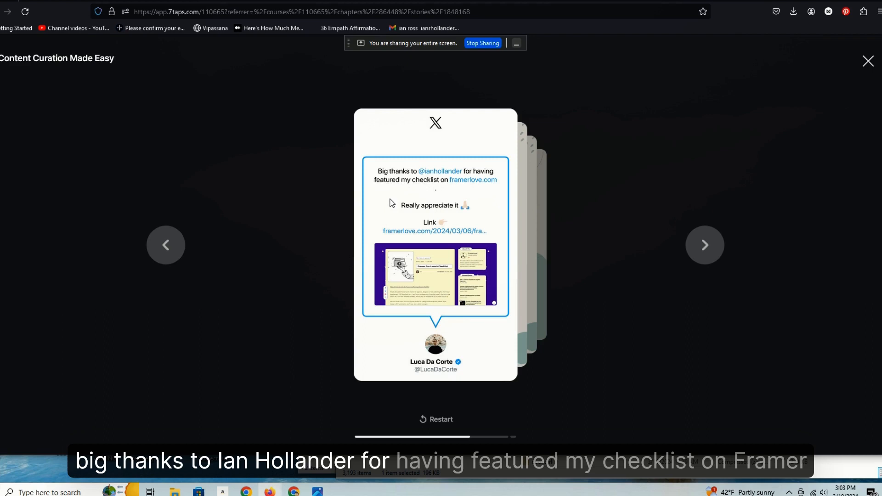
mouse_move(526, 199)
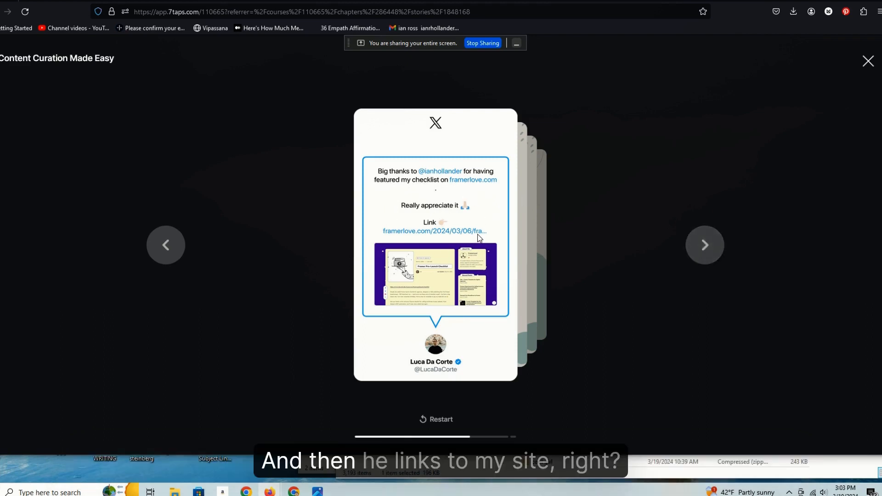
mouse_move(497, 278)
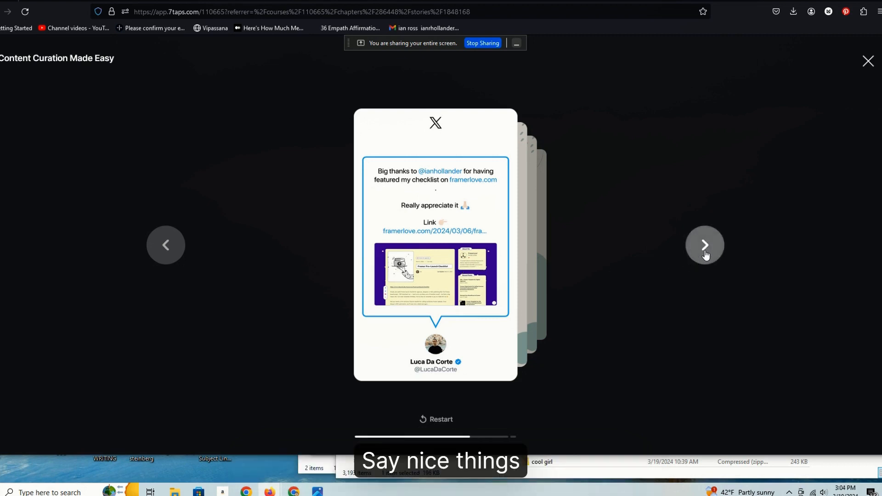
Step: Move past the questions card and visit framerlove.com from the 'Check out Framer Love' card
click(705, 245)
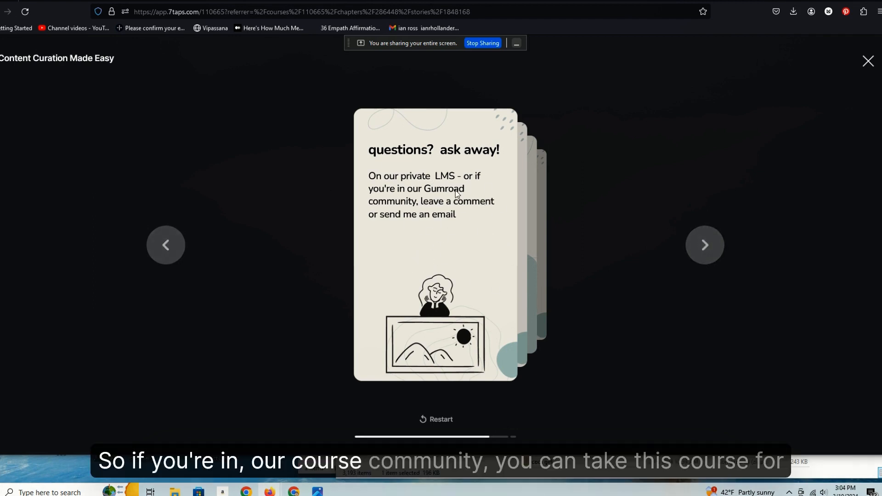
mouse_move(436, 219)
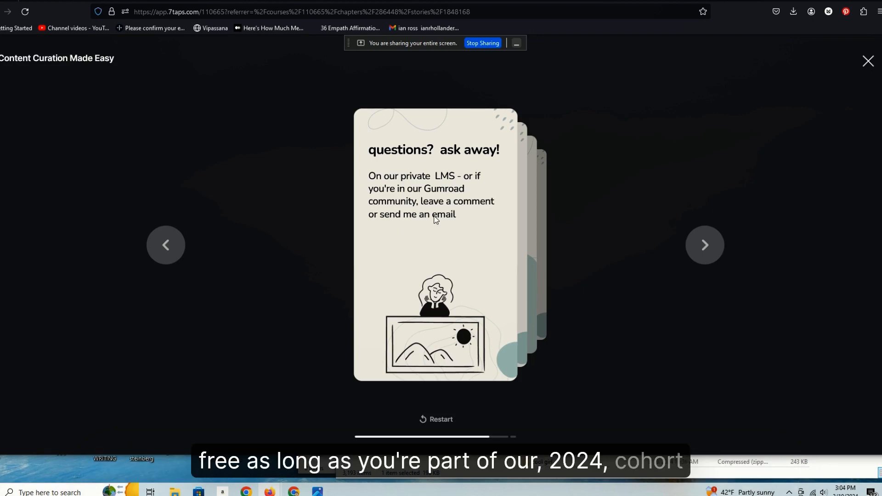
mouse_move(705, 245)
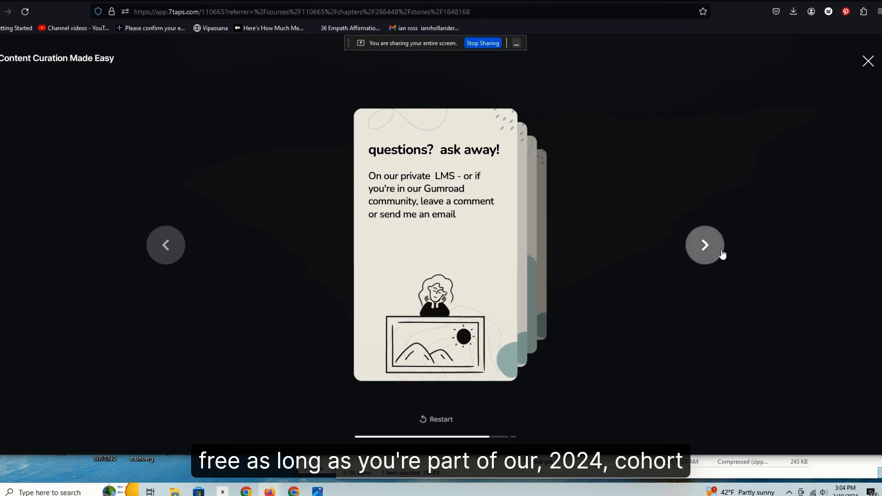
click(705, 244)
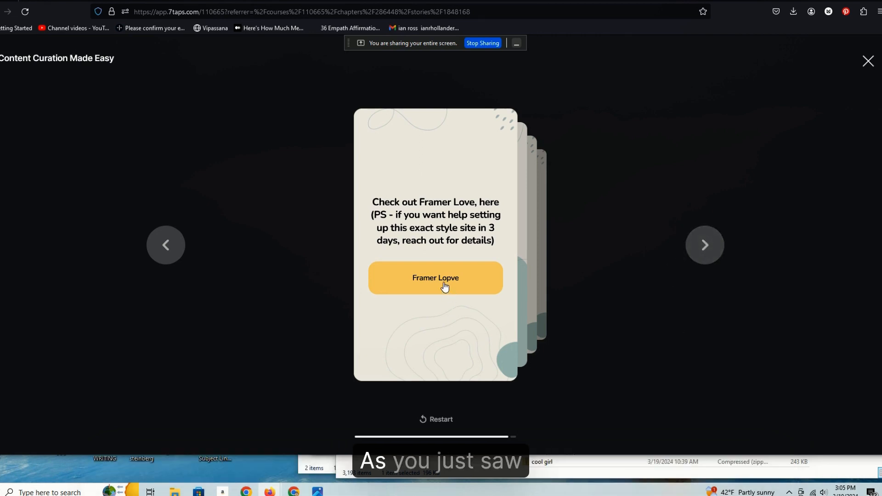
click(436, 278)
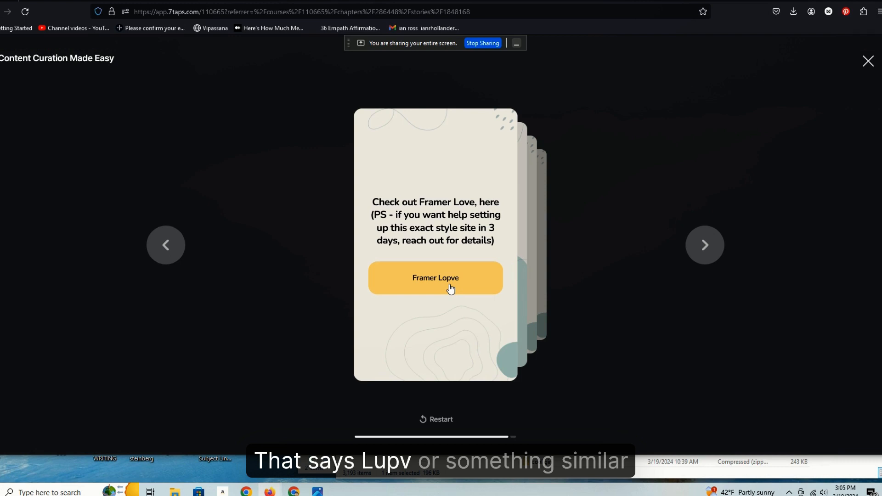
click(705, 246)
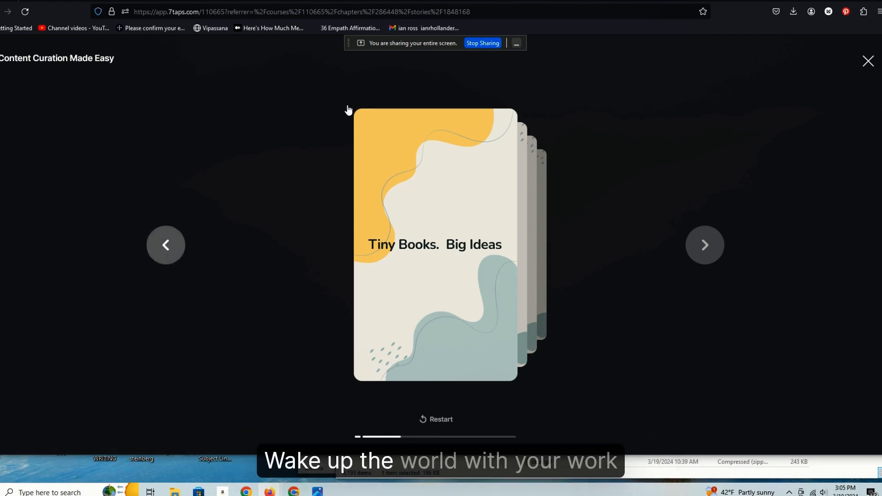
mouse_move(159, 43)
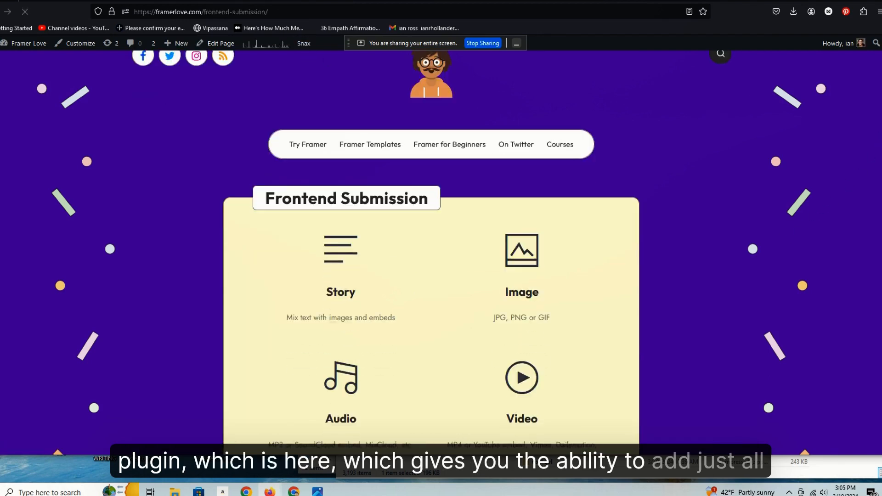
Step: Scroll down the Frontend Submission page before returning to the framerlove.com home page
scroll(down, 3)
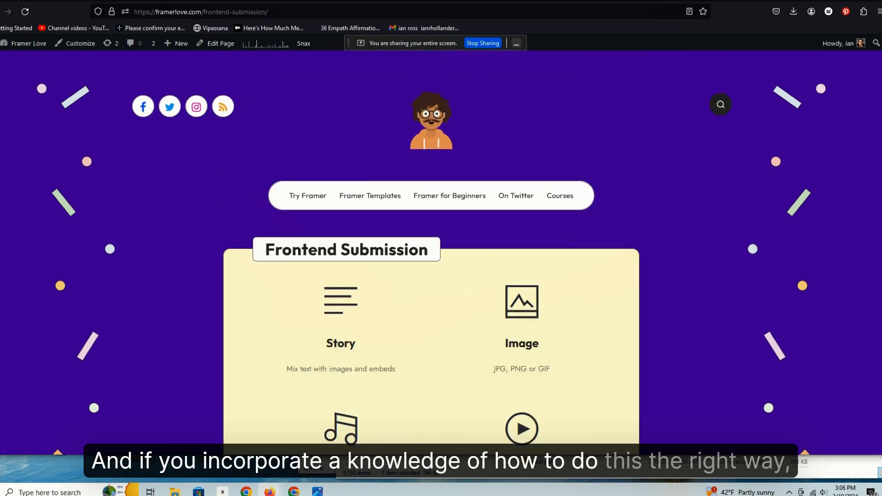
scroll(down, 3)
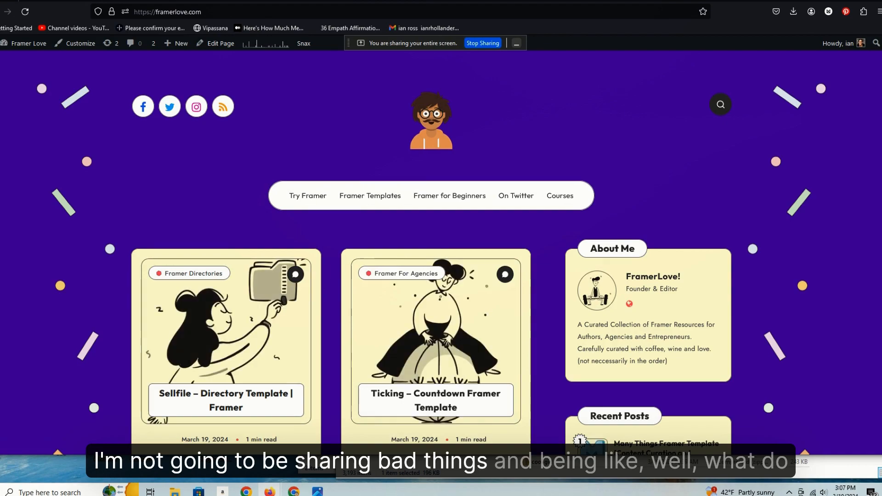
scroll(down, 3)
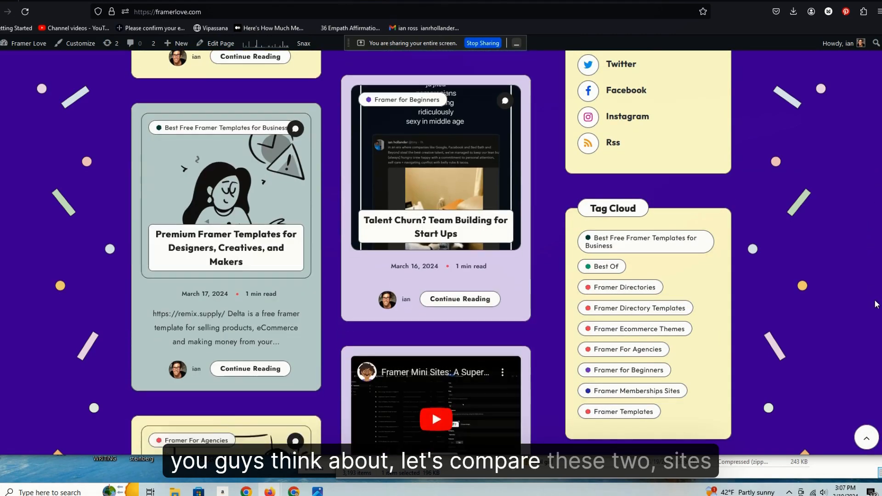
scroll(down, 3)
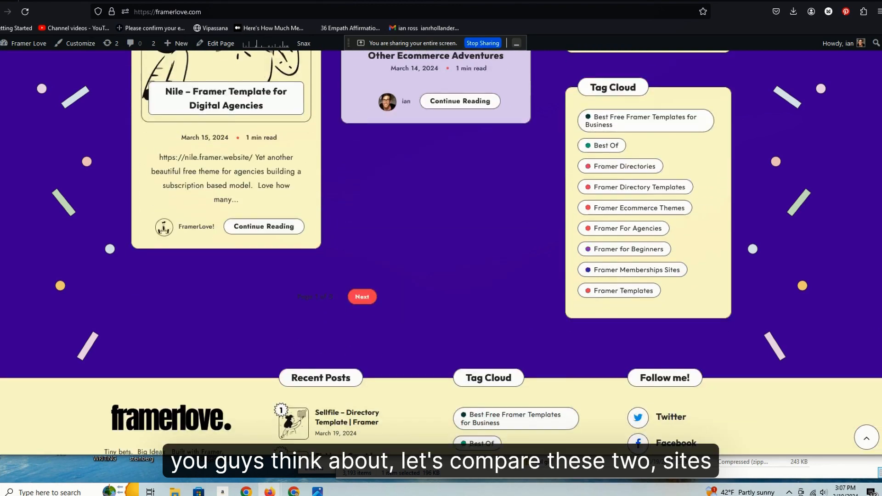
scroll(up, 3)
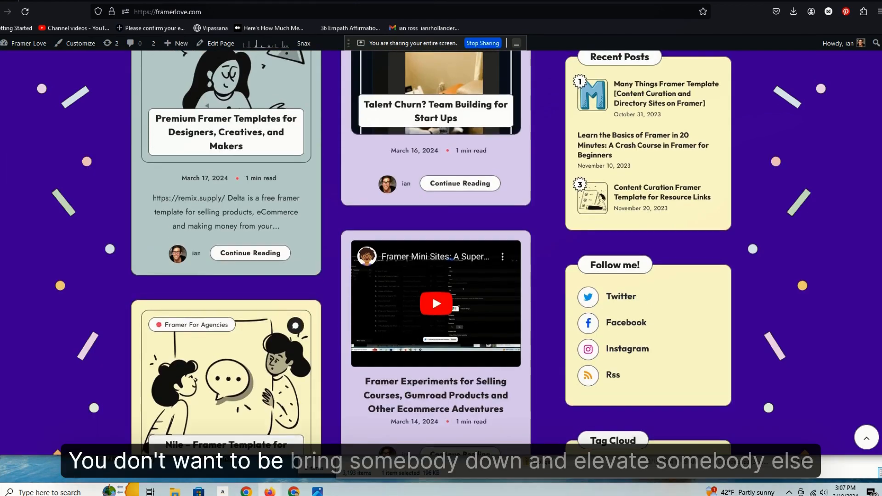
scroll(down, 3)
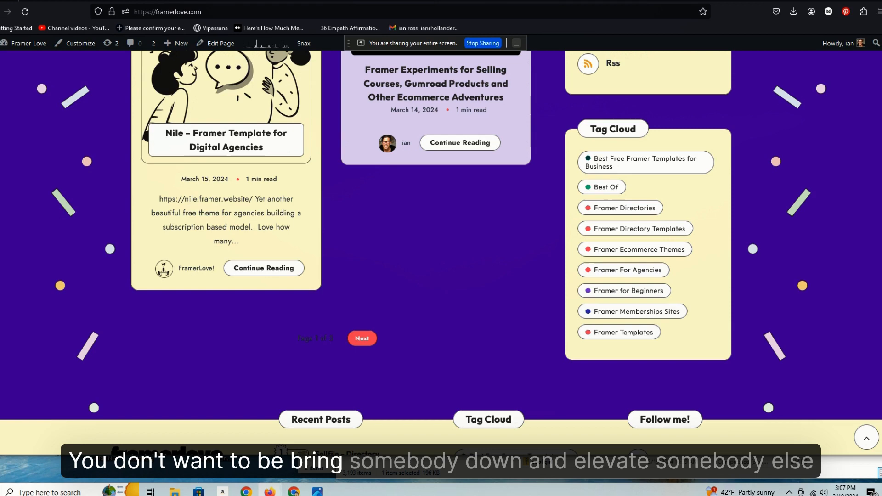
mouse_move(403, 315)
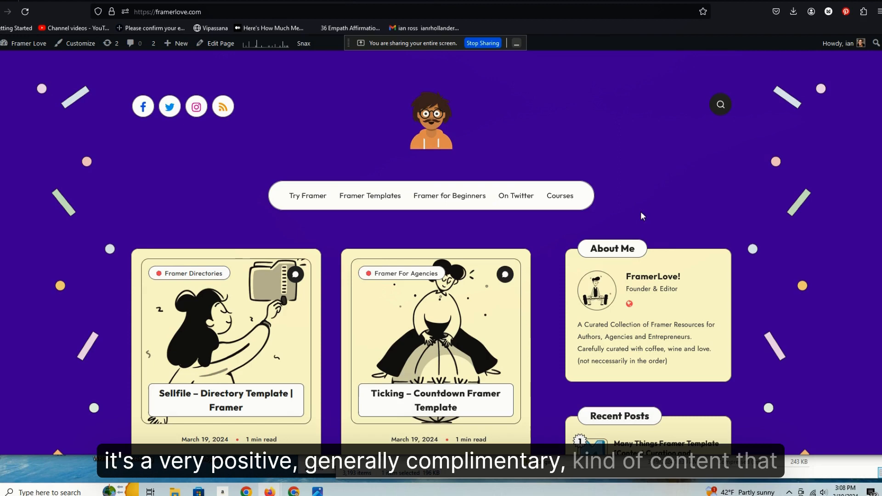
mouse_move(535, 303)
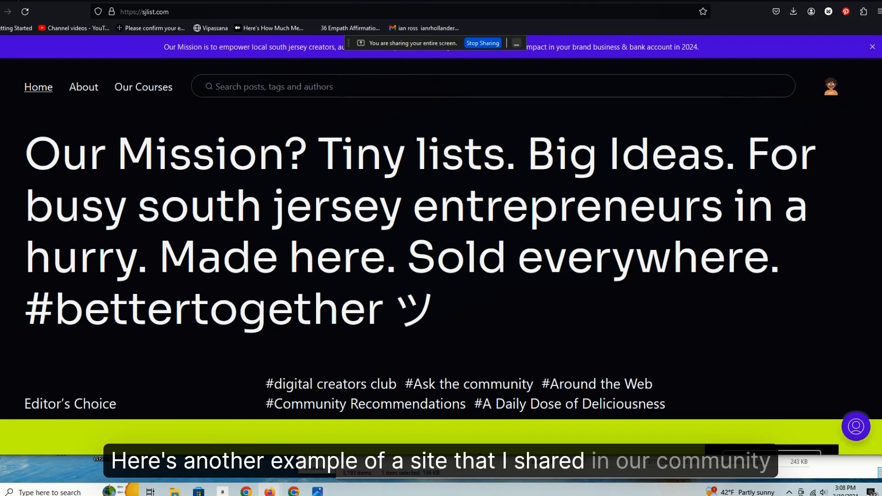
Step: Scroll the sjlist.com home page down to the Genovas Pizza Meatball Challenge post
scroll(down, 3)
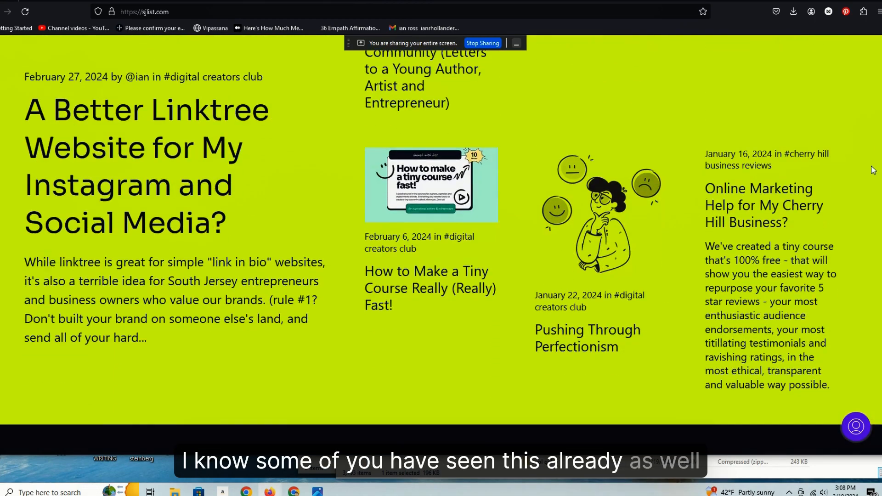
scroll(down, 3)
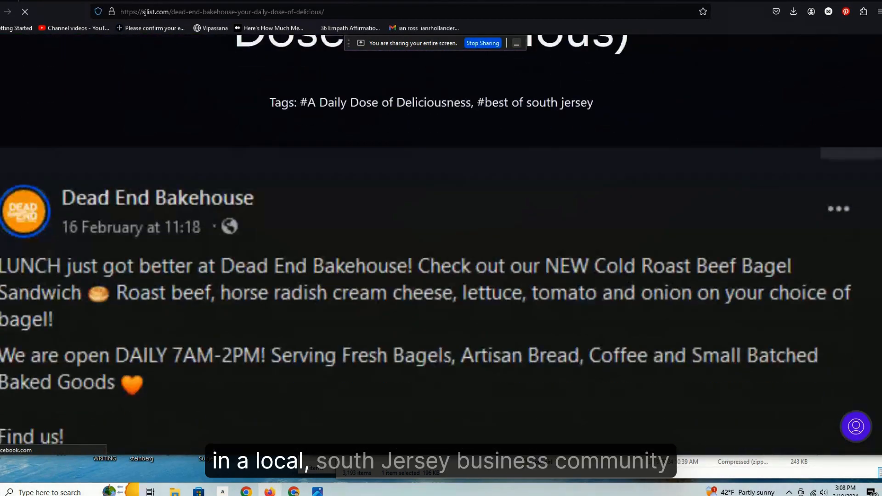
scroll(down, 3)
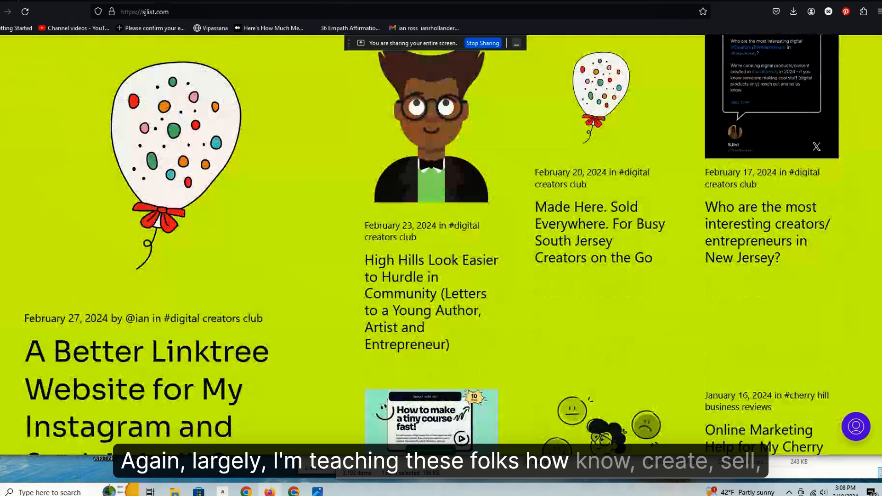
scroll(down, 3)
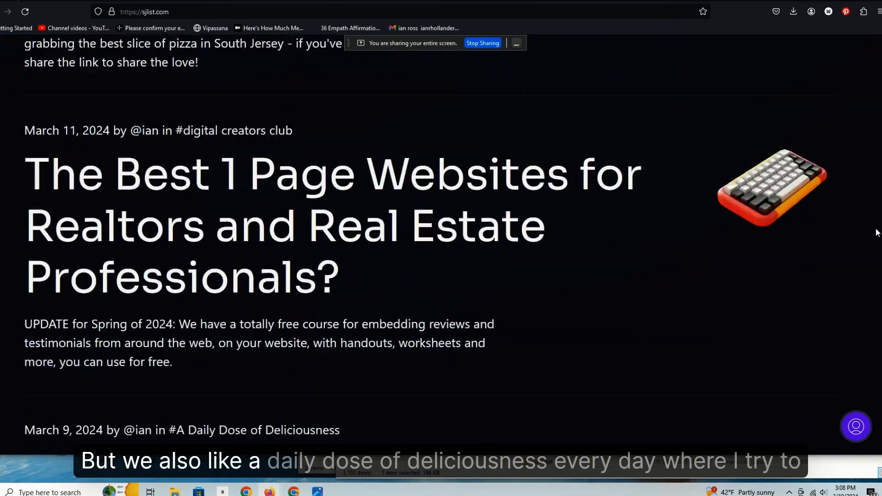
scroll(down, 3)
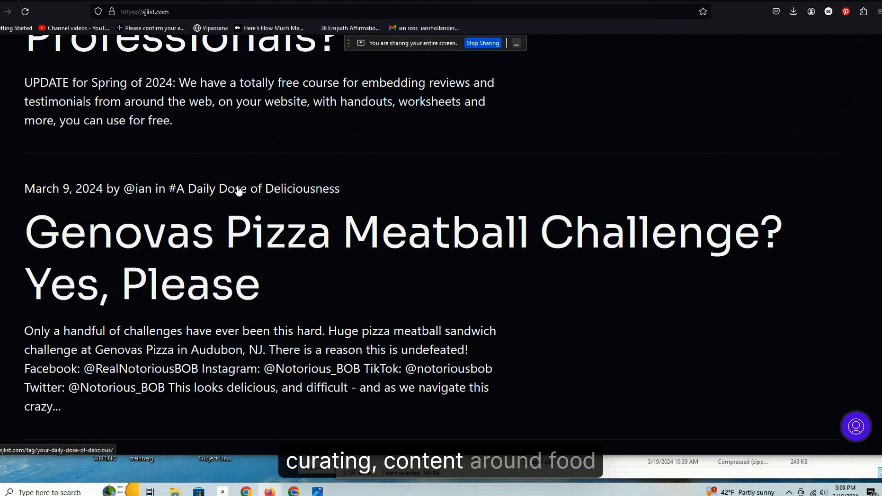
mouse_move(329, 233)
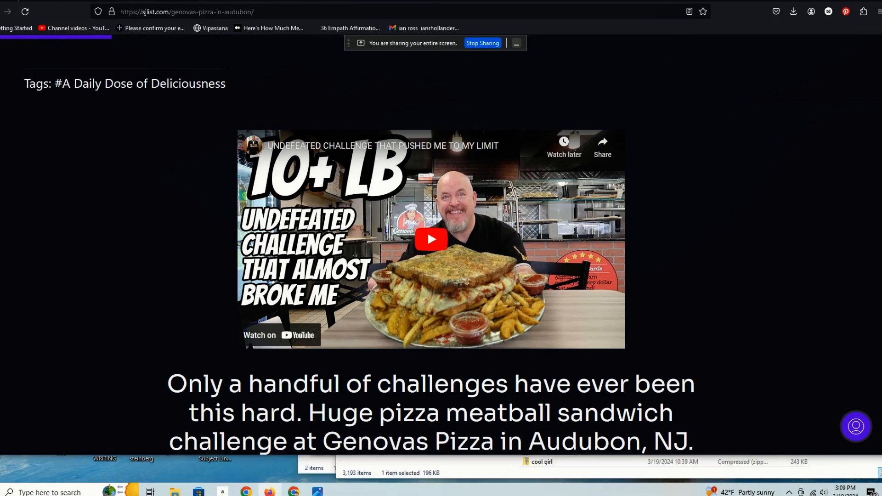
Step: Read through the Genovas Pizza Meatball Challenge post and show all posts tagged #A Daily Dose of Deliciousness
scroll(down, 3)
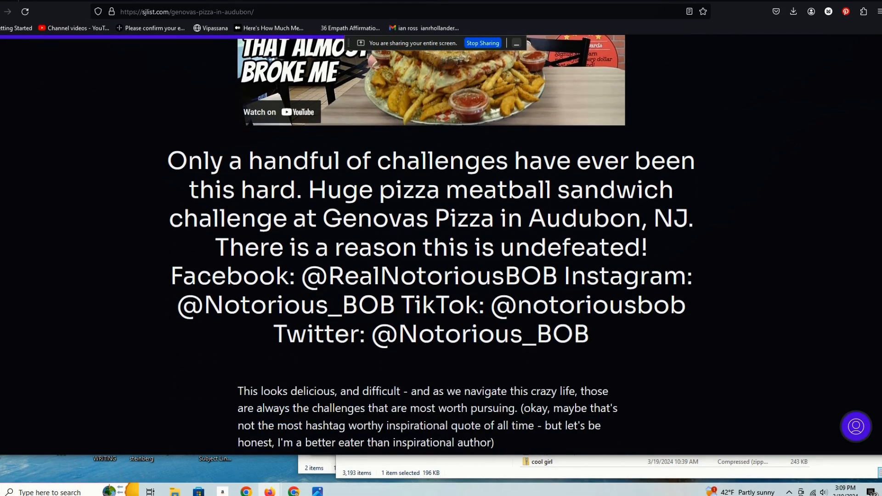
scroll(down, 3)
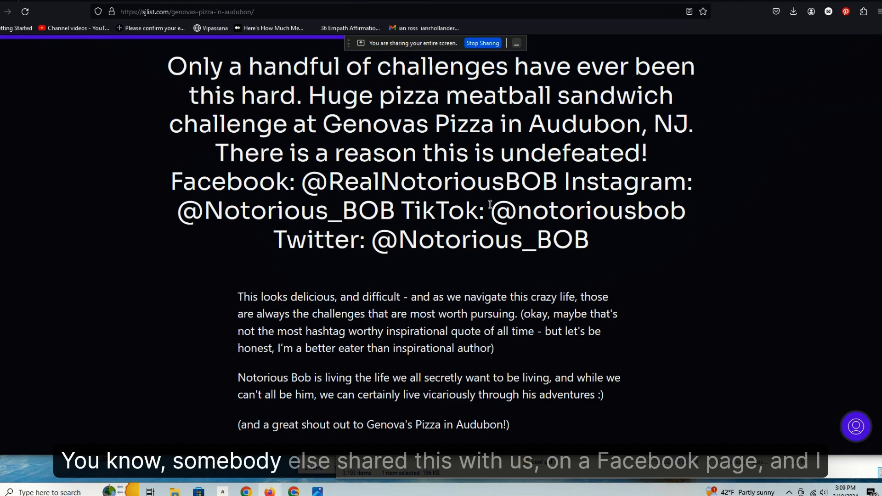
scroll(down, 3)
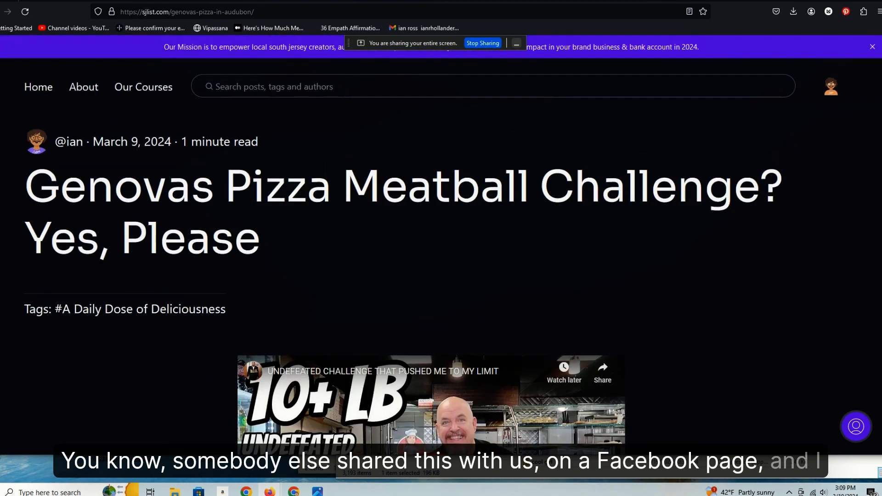
click(139, 309)
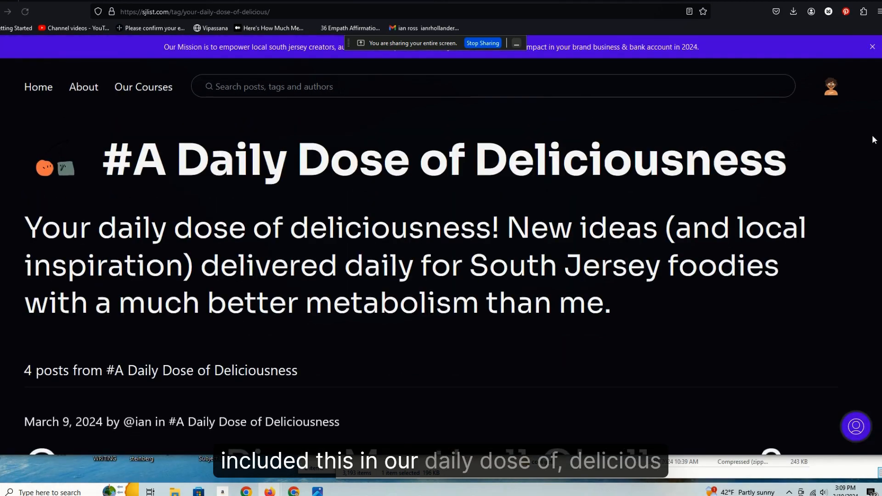
scroll(down, 3)
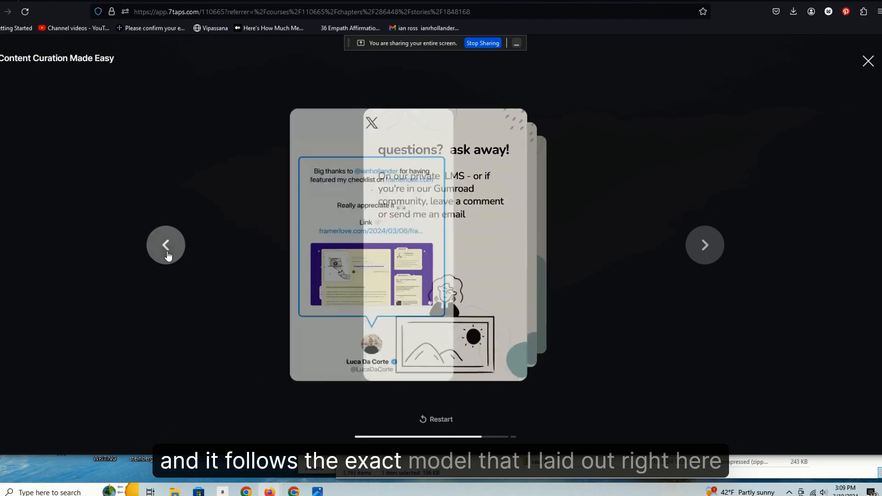
Step: Step back two course cards to 'Find content in your niche'
click(166, 245)
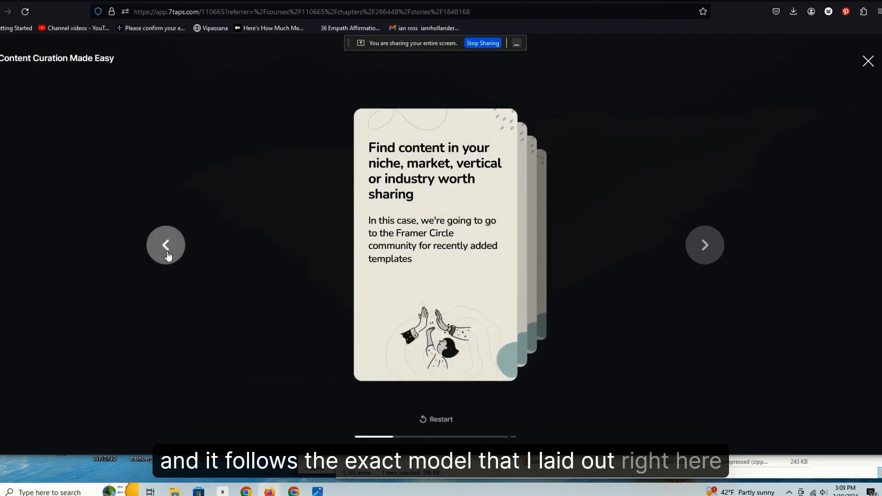
click(166, 245)
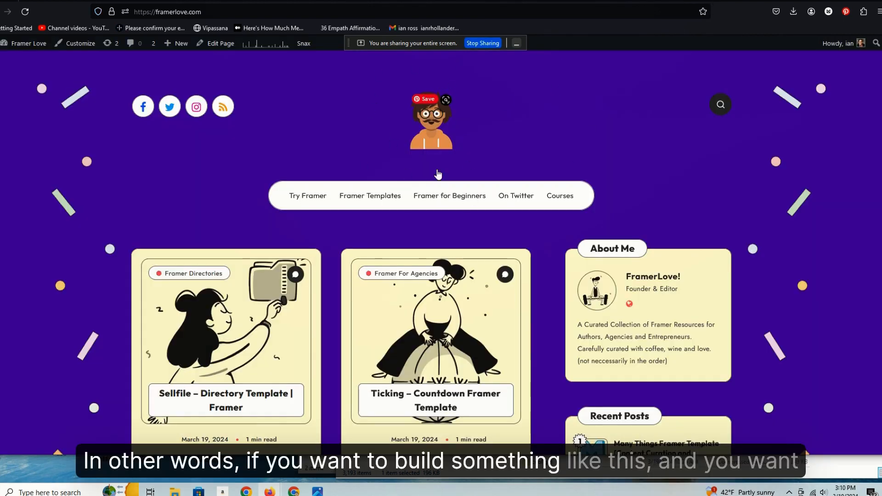
Step: Scroll the Framer Love home page to the Sellfile and Ticking post excerpts and Recent Posts widget
scroll(down, 3)
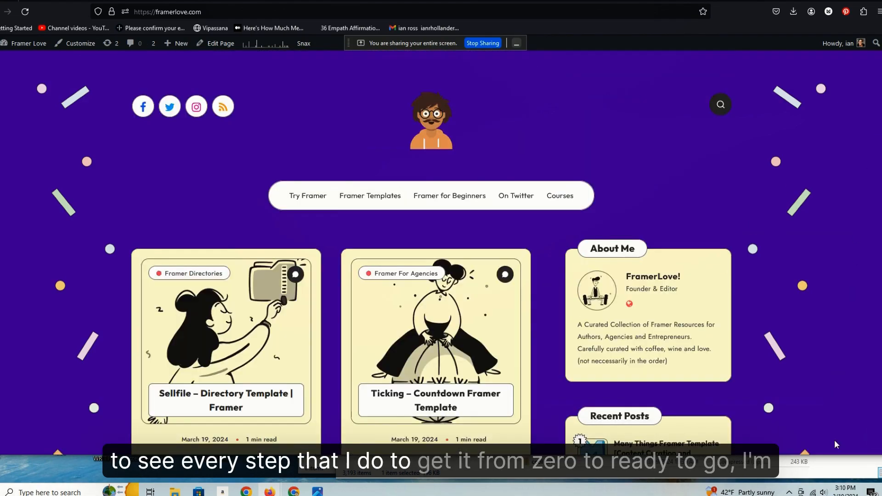
scroll(down, 3)
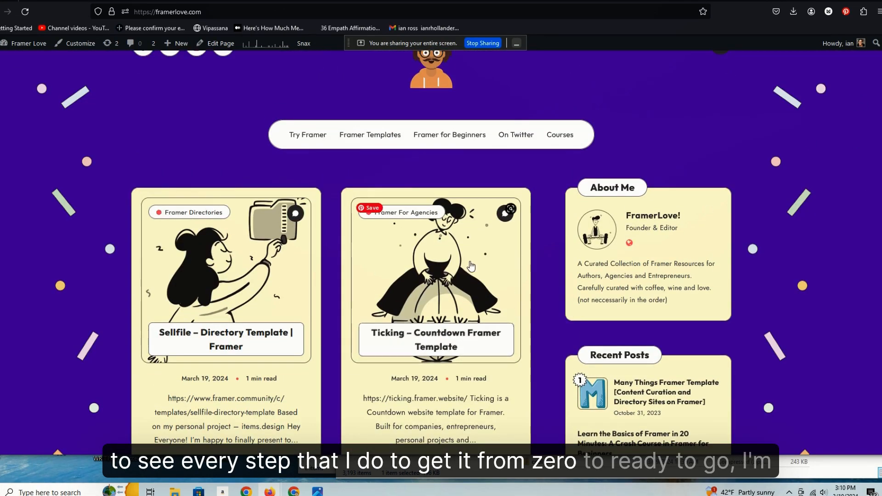